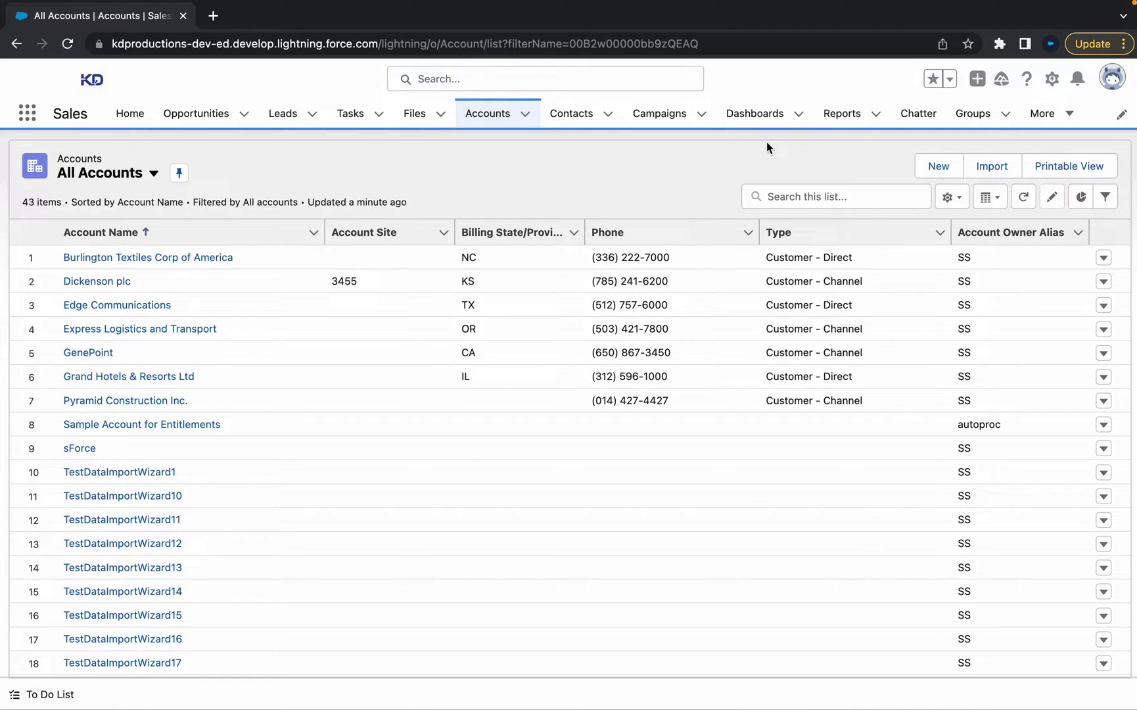
mouse_move(760, 163)
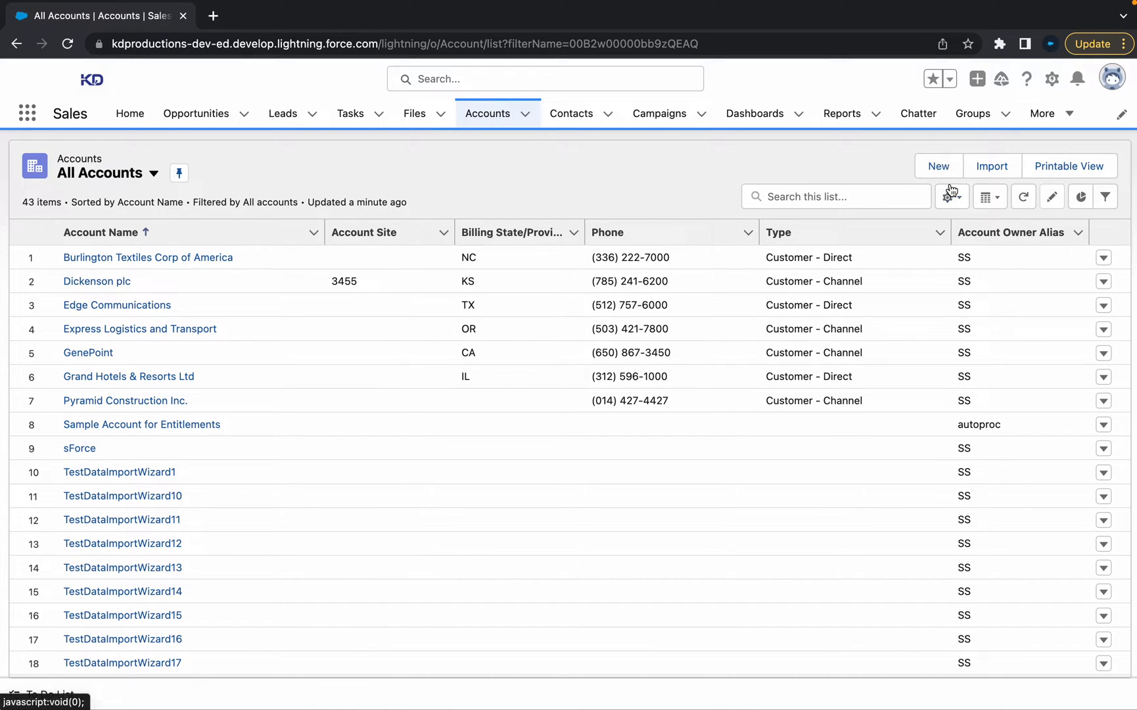
mouse_move(1031, 136)
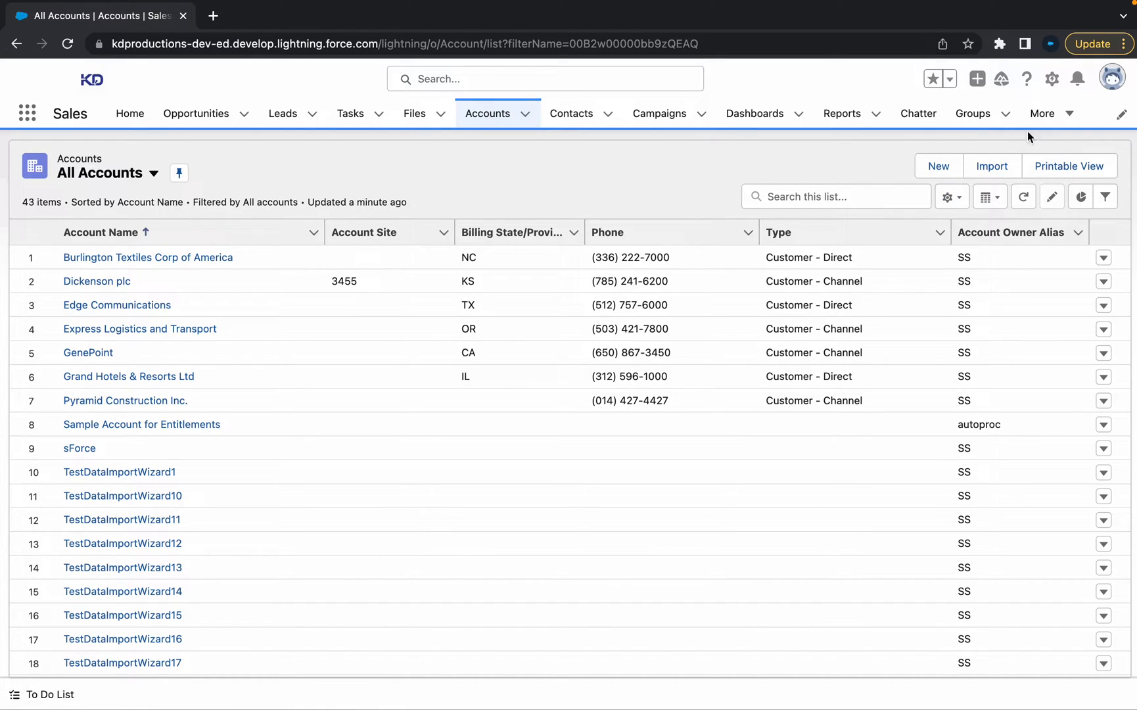
mouse_move(1053, 79)
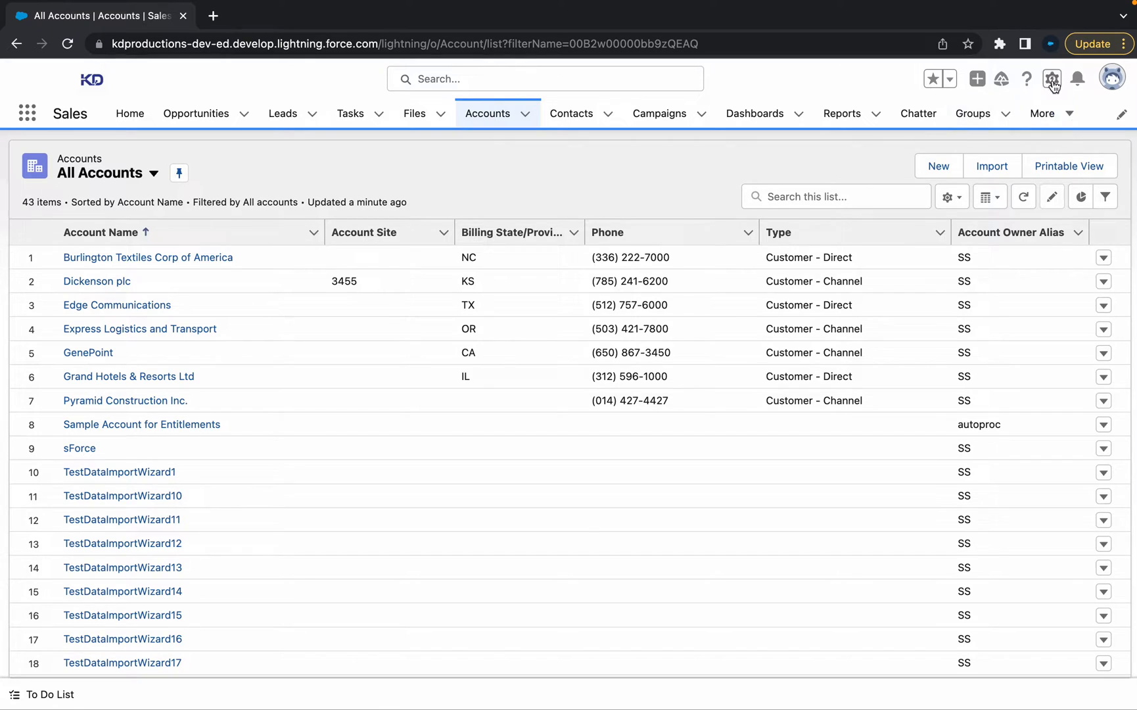
Step: Open the Setup gear menu from the All Accounts list view
left_click(1052, 78)
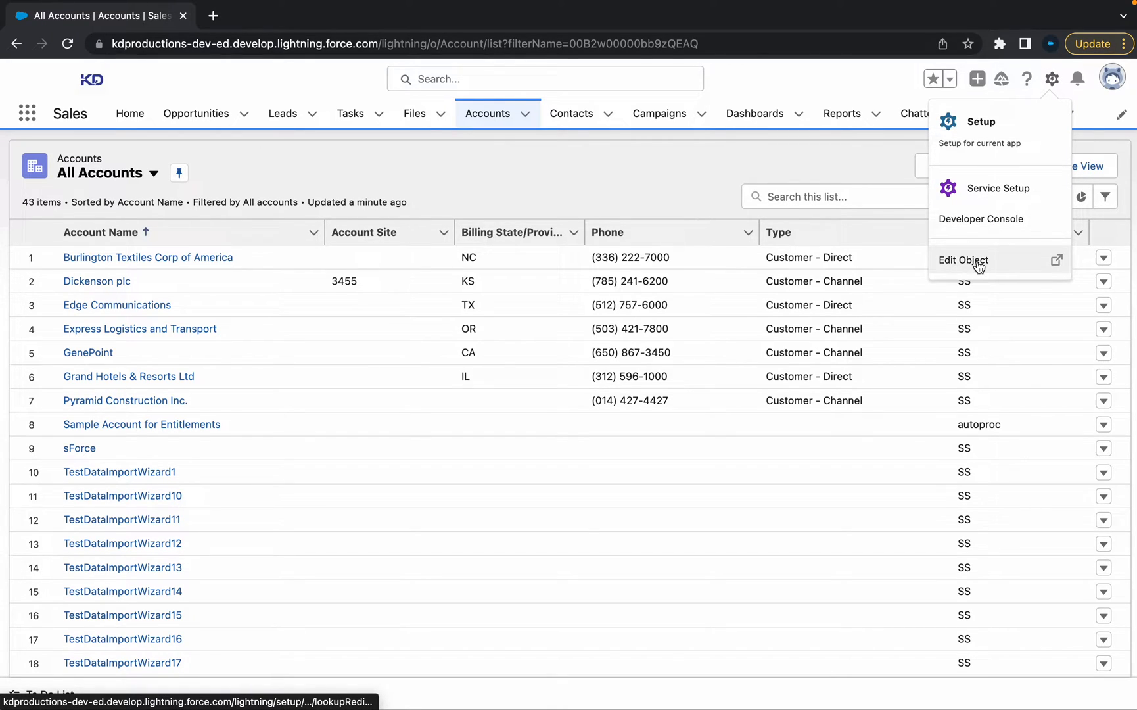
mouse_move(963, 260)
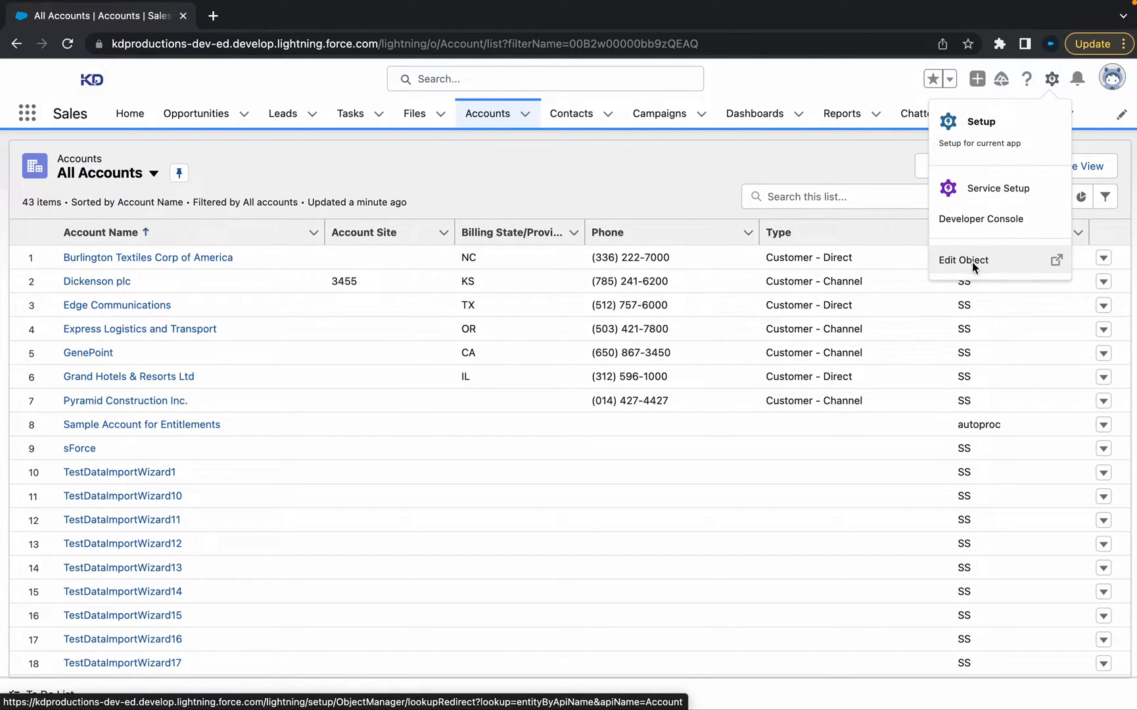
Step: Open the Account object's setup in a new tab and view its List View Button Layout
left_click(963, 260)
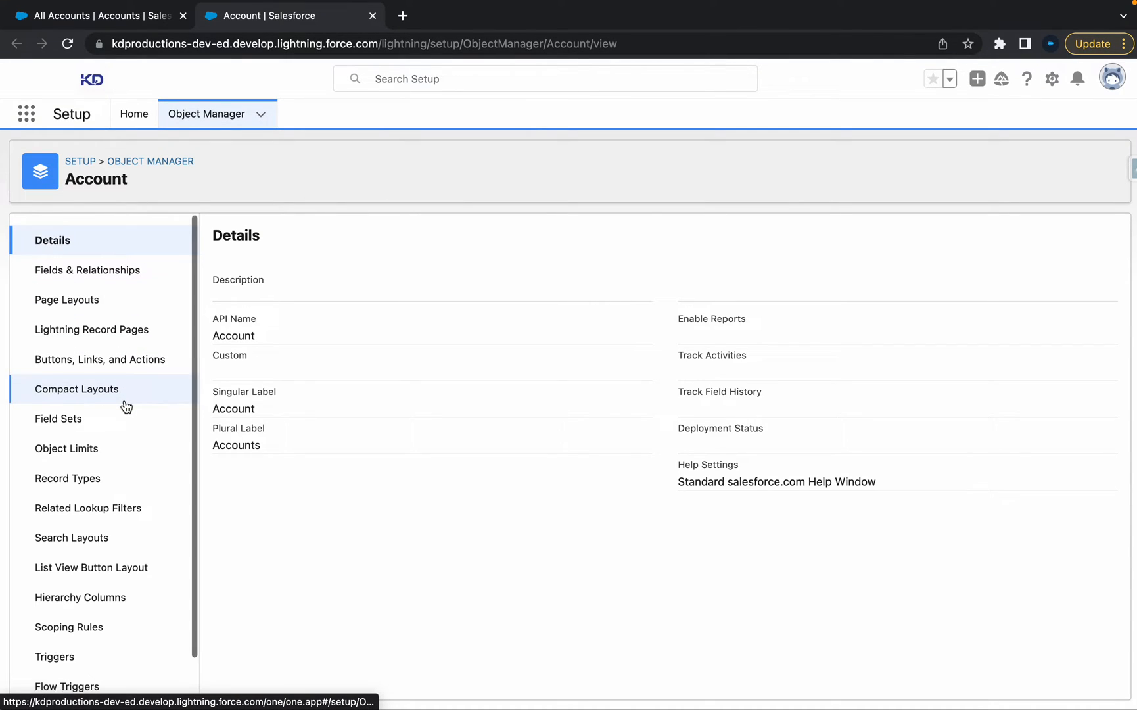
scroll("down", 3)
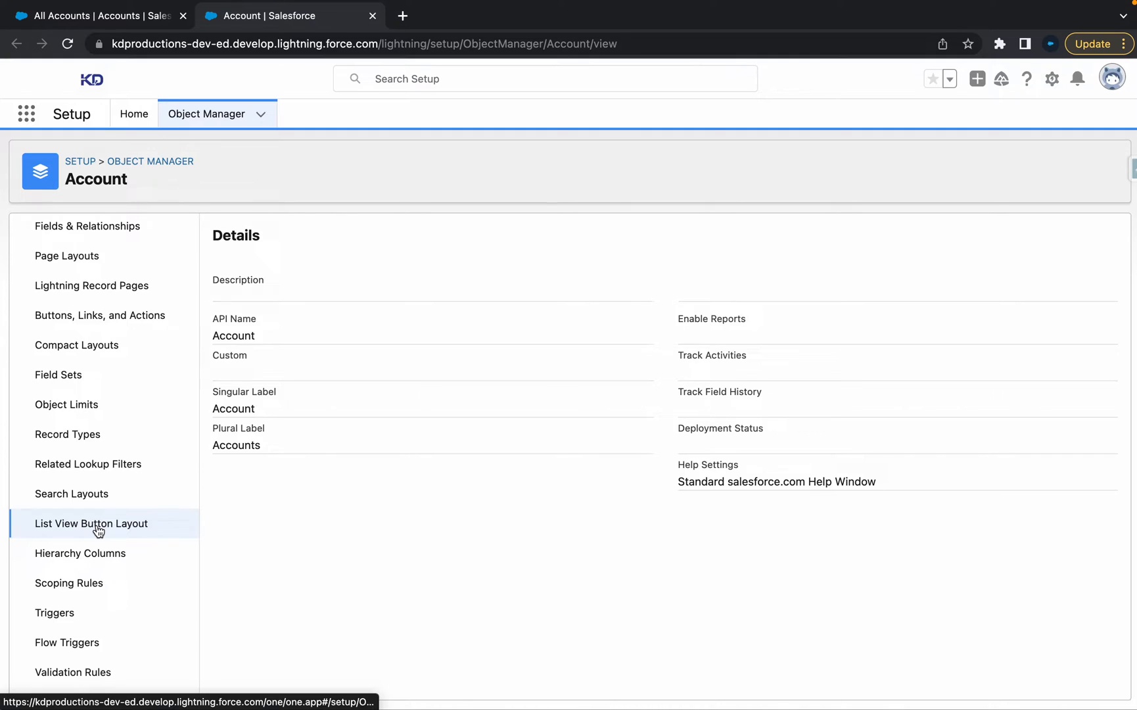
left_click(92, 524)
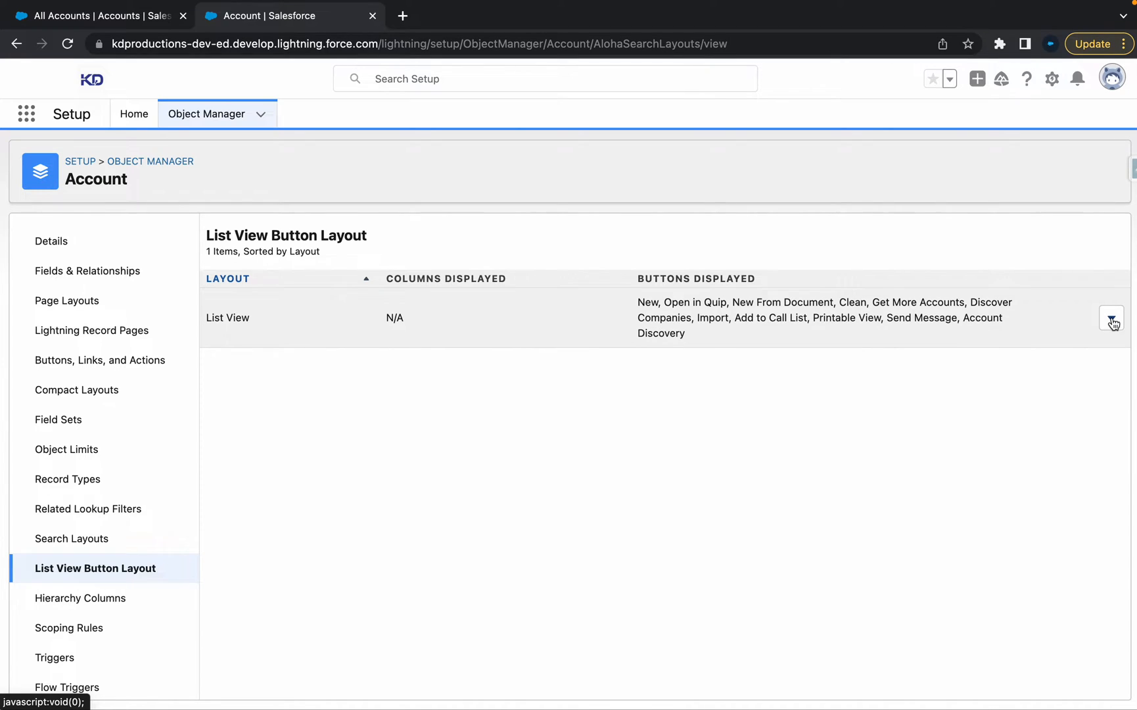
mouse_move(126, 415)
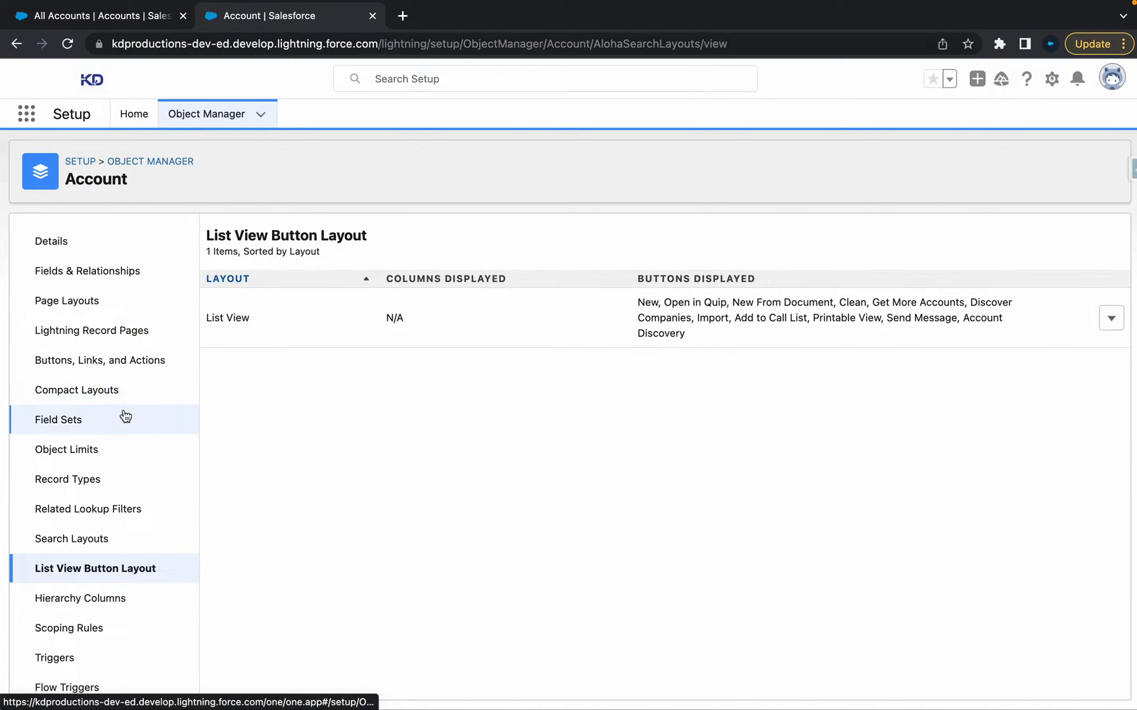
mouse_move(99, 359)
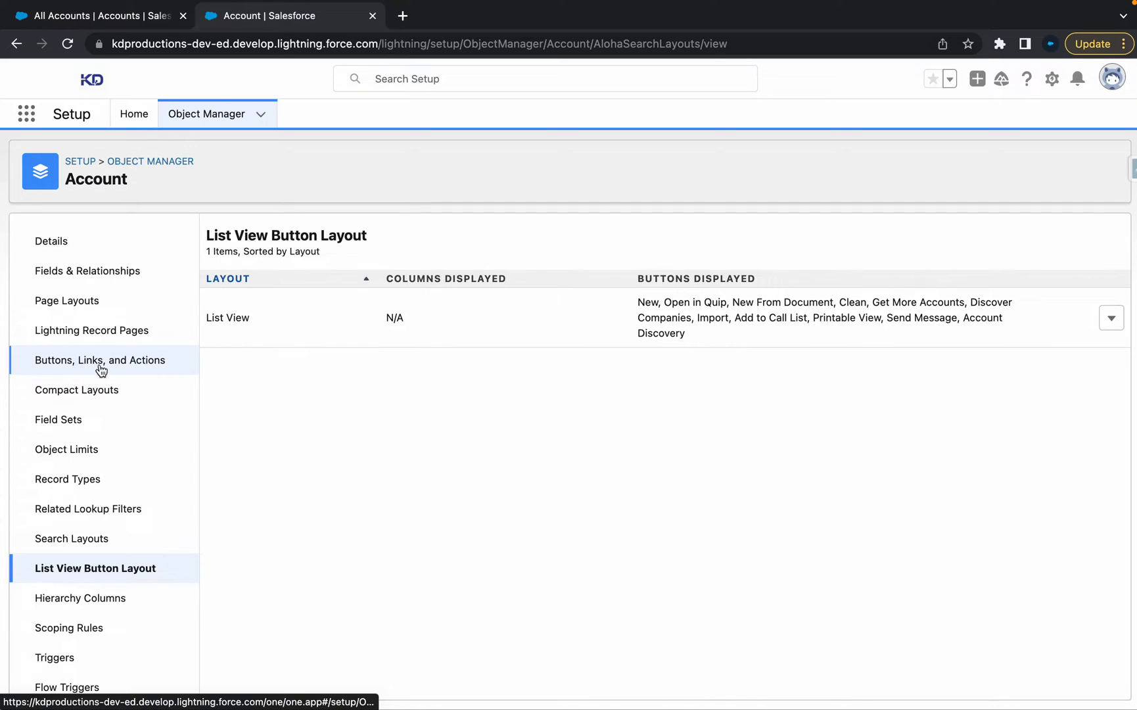
left_click(100, 361)
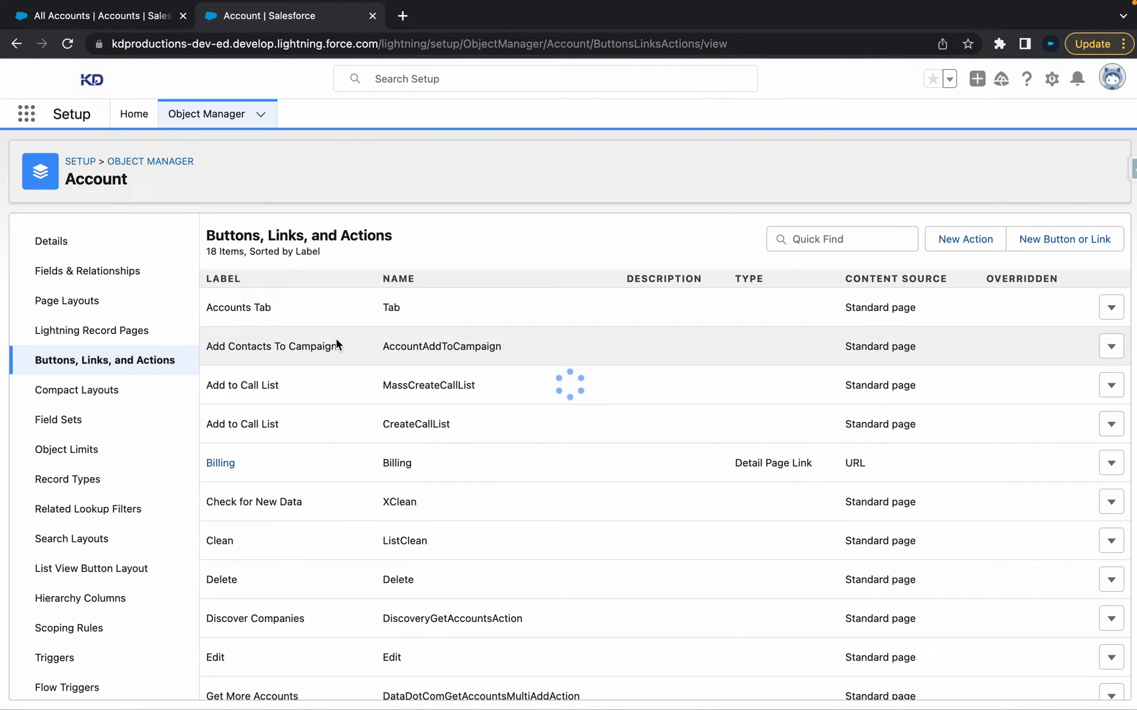
mouse_move(699, 332)
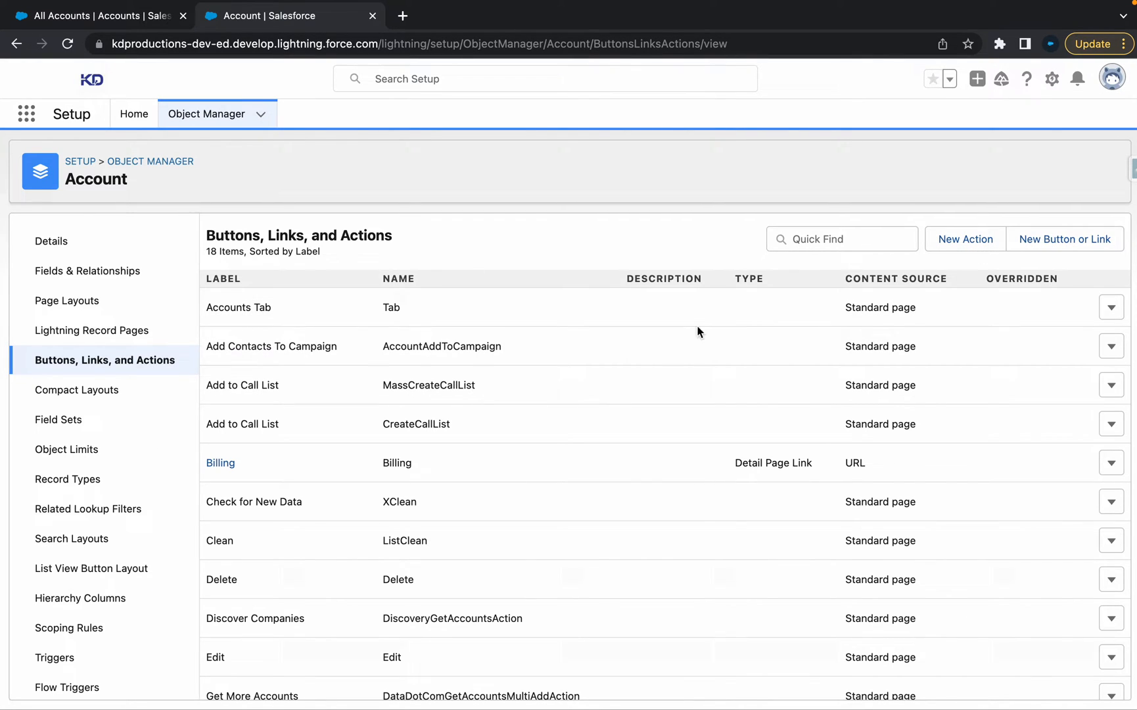
left_click(71, 538)
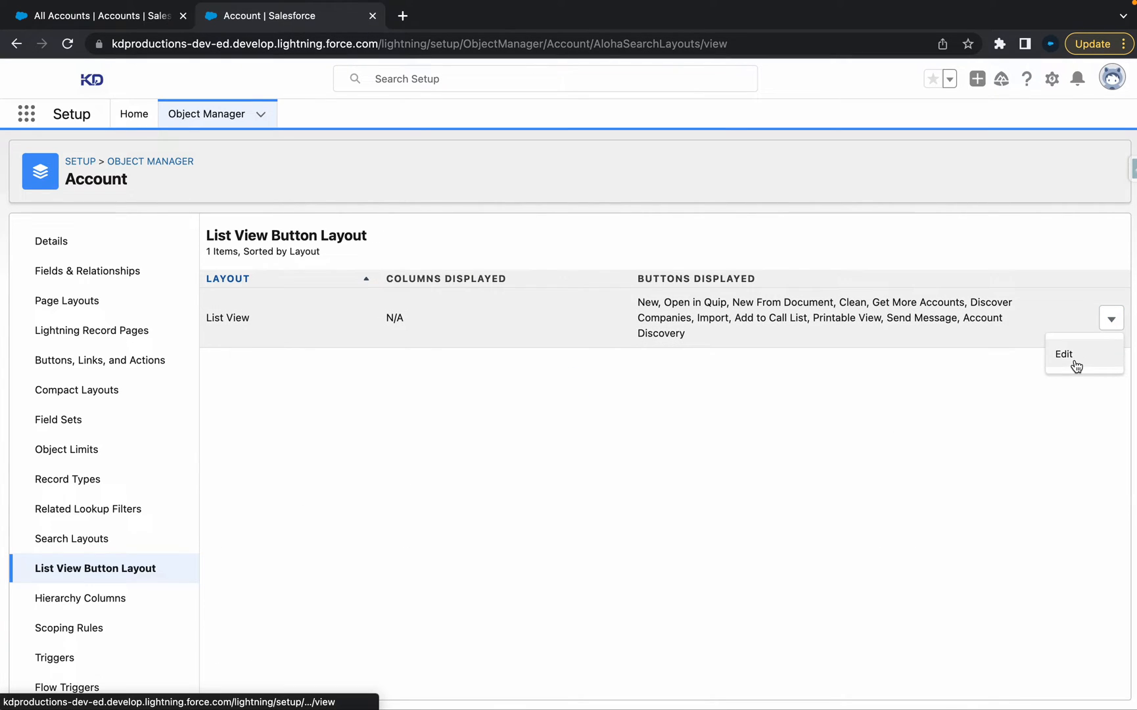
Step: Edit the List View layout and start a new custom list button
left_click(1064, 354)
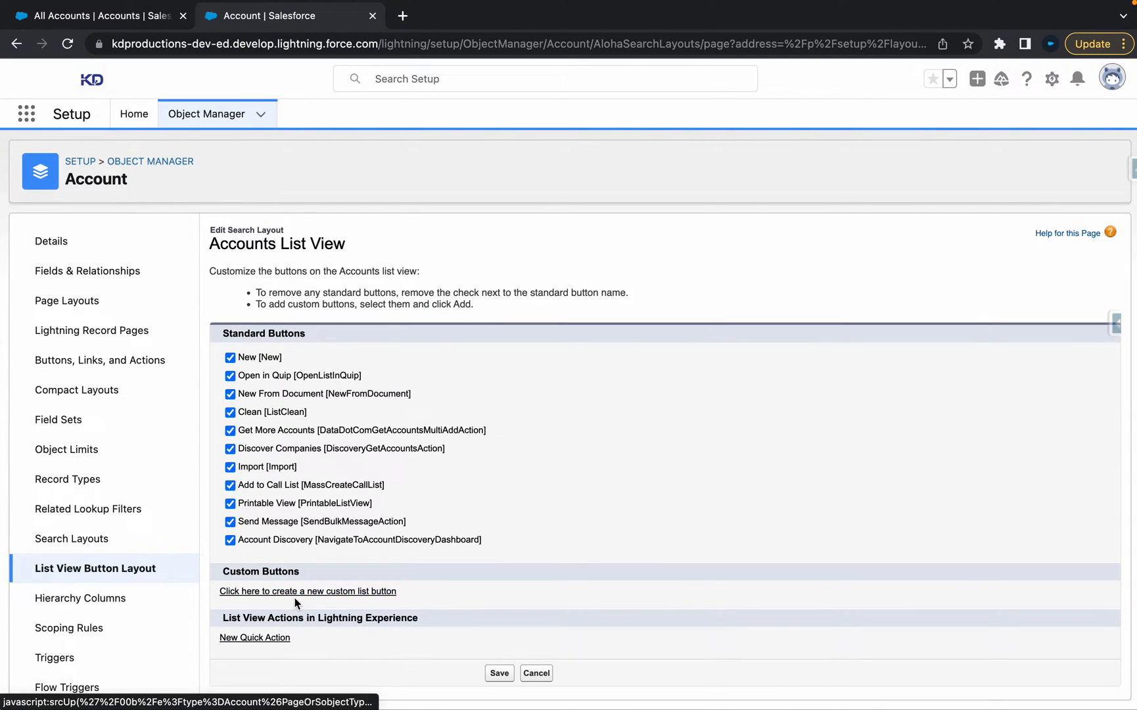
mouse_move(308, 595)
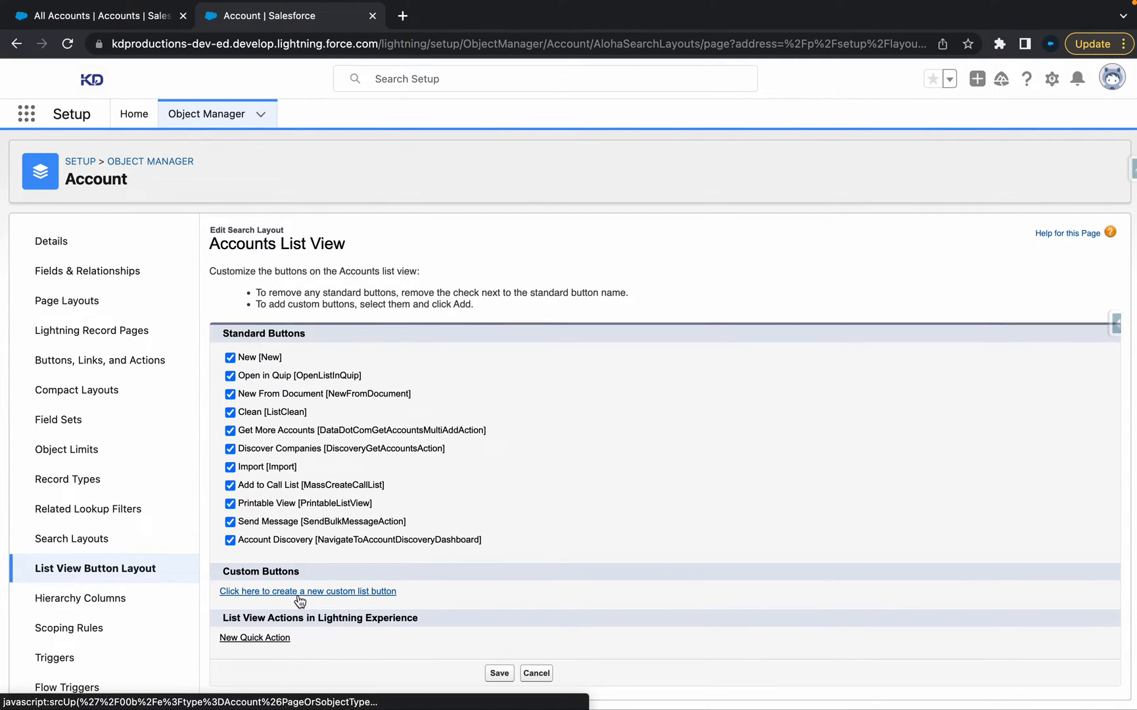
left_click(308, 591)
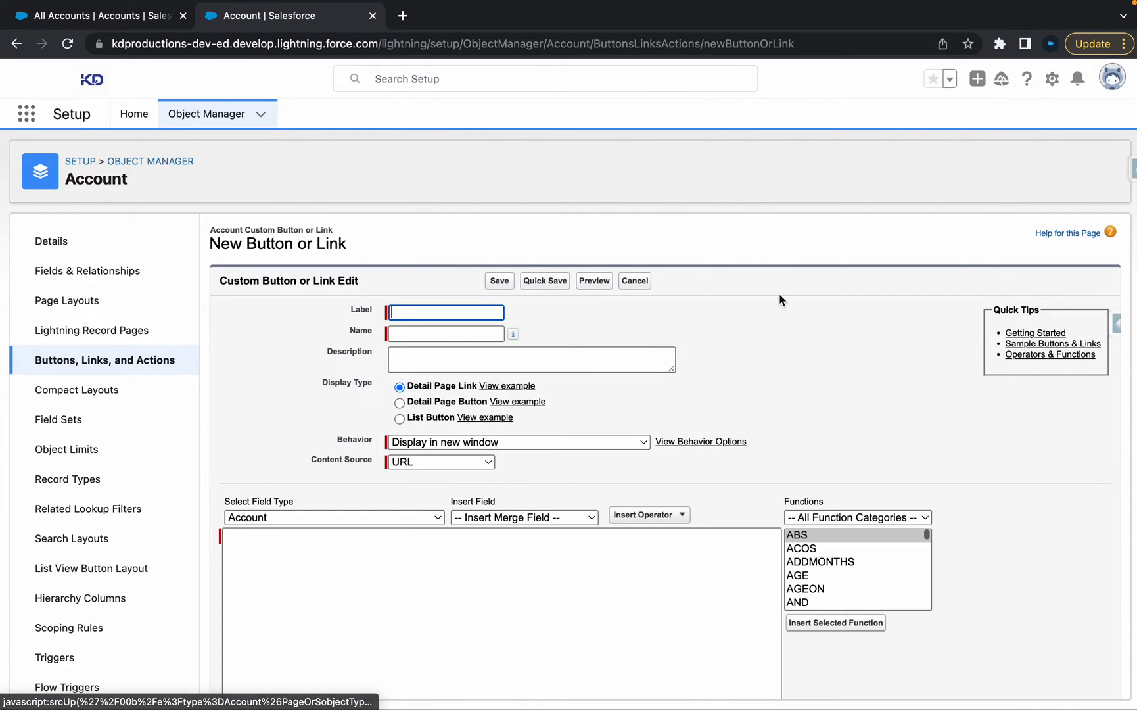
Step: Label the new button MyButton and make it a List Button with checkboxes
scroll("up", 3)
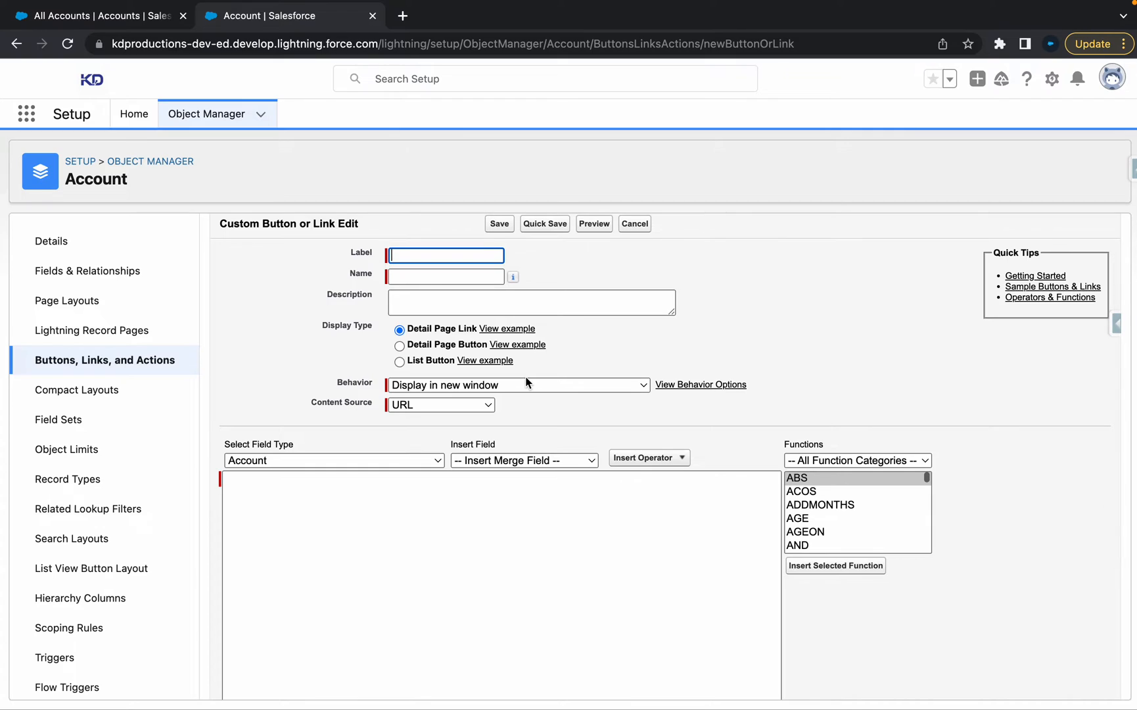
type("MyButton")
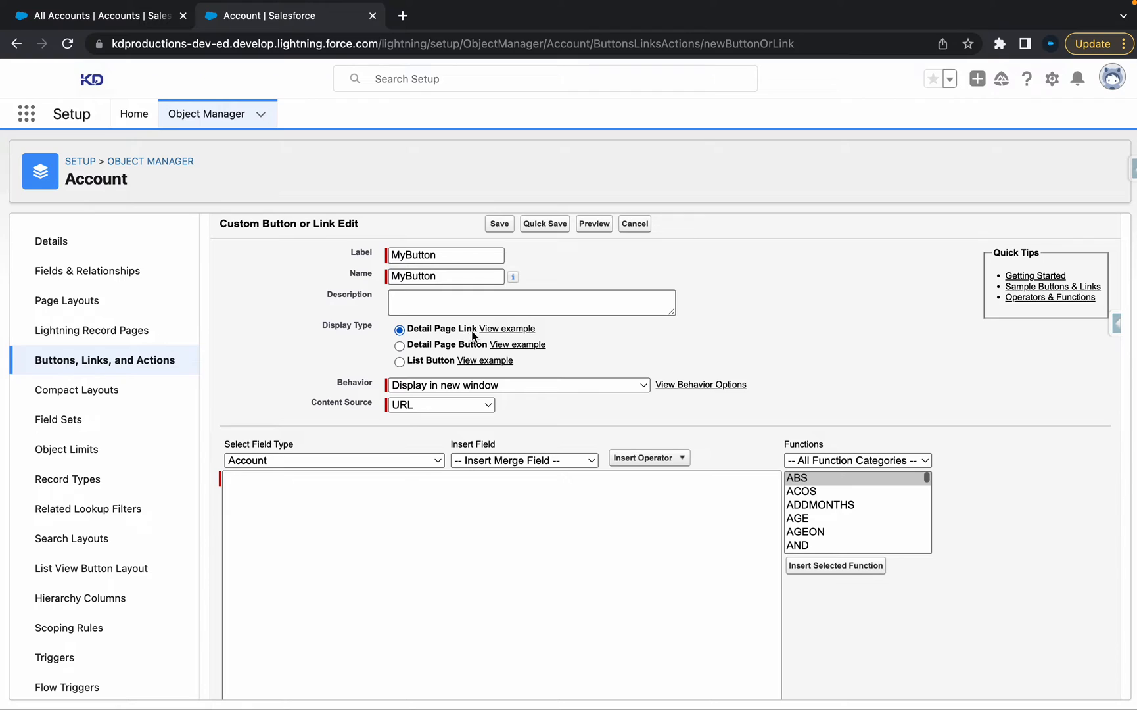
mouse_move(400, 362)
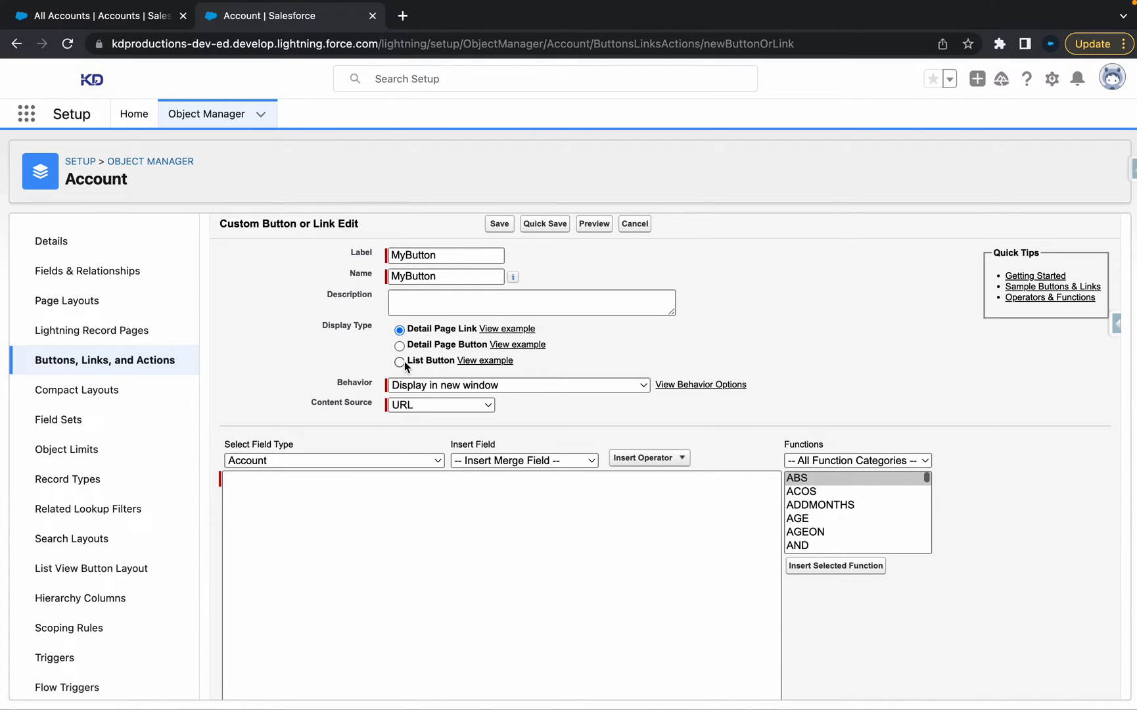
left_click(399, 361)
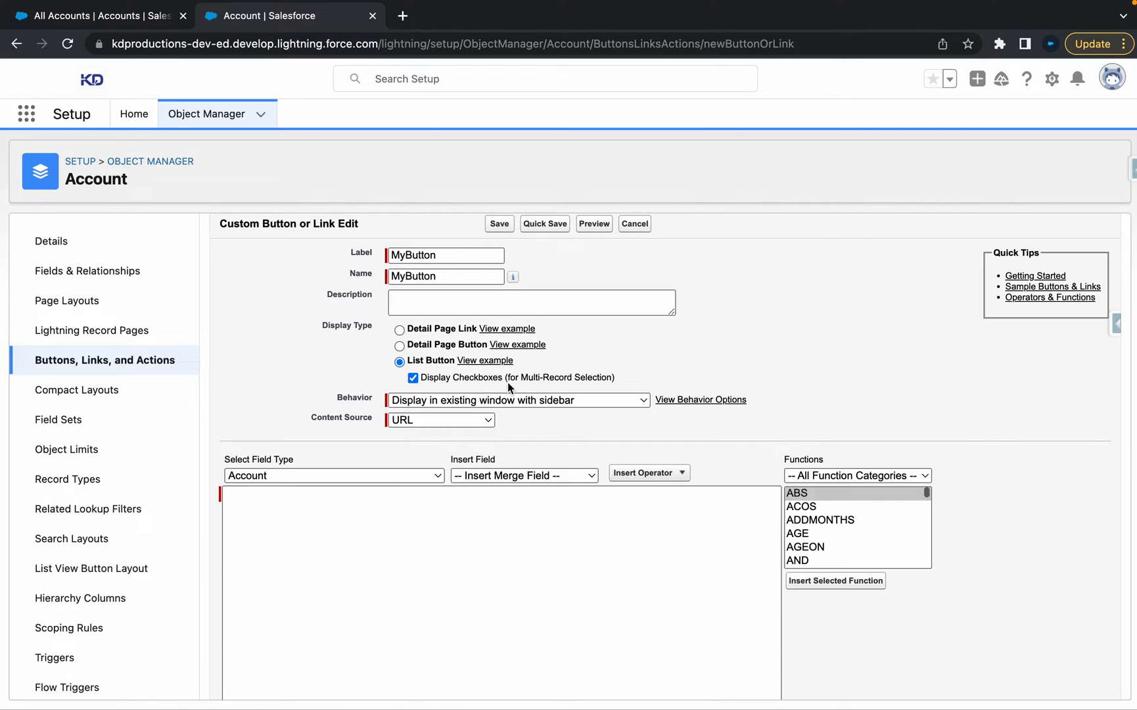
left_click(518, 400)
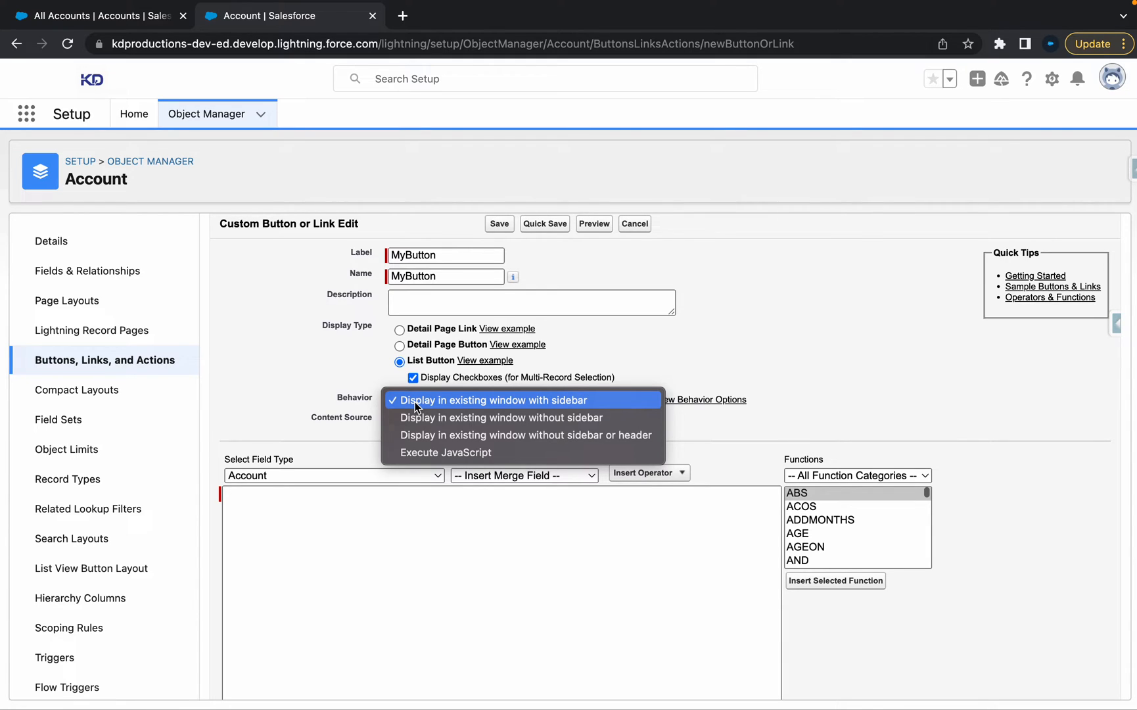
mouse_move(450, 452)
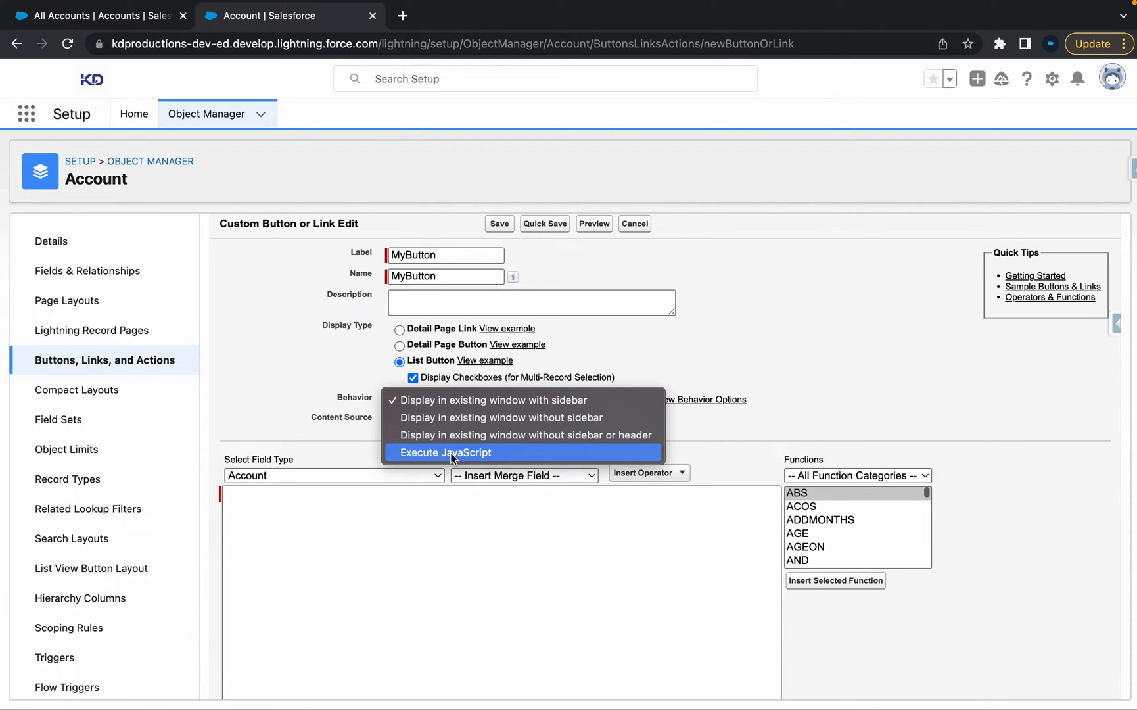
Step: Set MyButton to open in the existing window with sidebar, using a Visualforce Page source
left_click(446, 452)
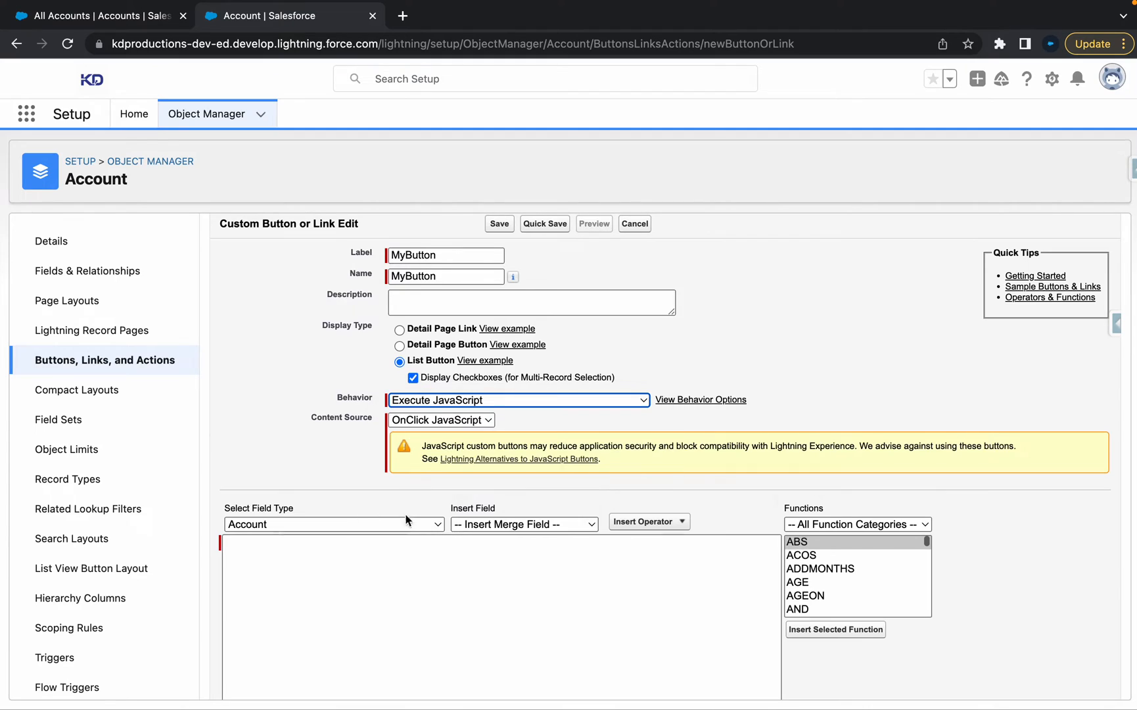
scroll("down", 3)
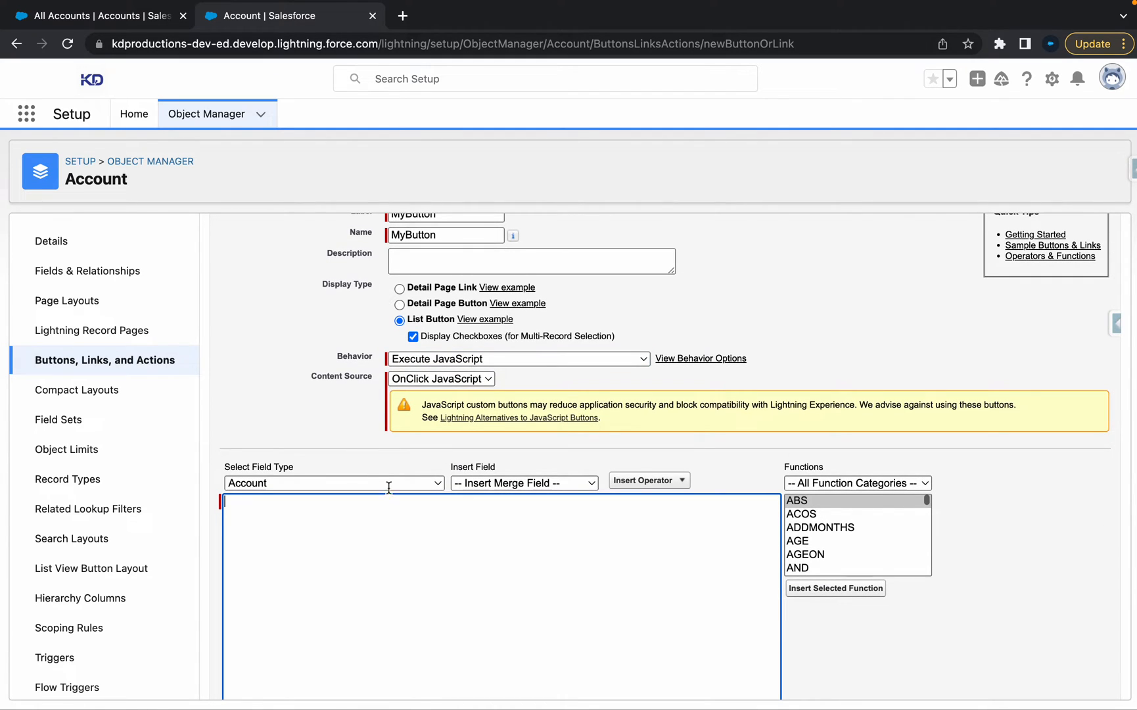
left_click(440, 378)
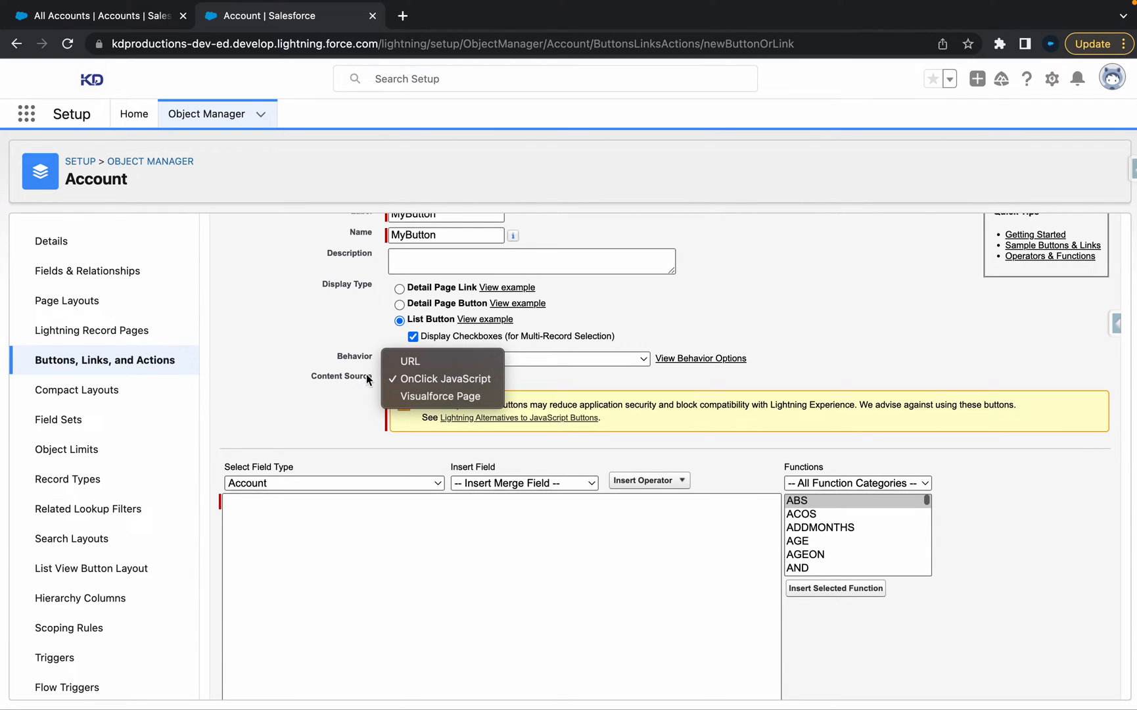
mouse_move(440, 395)
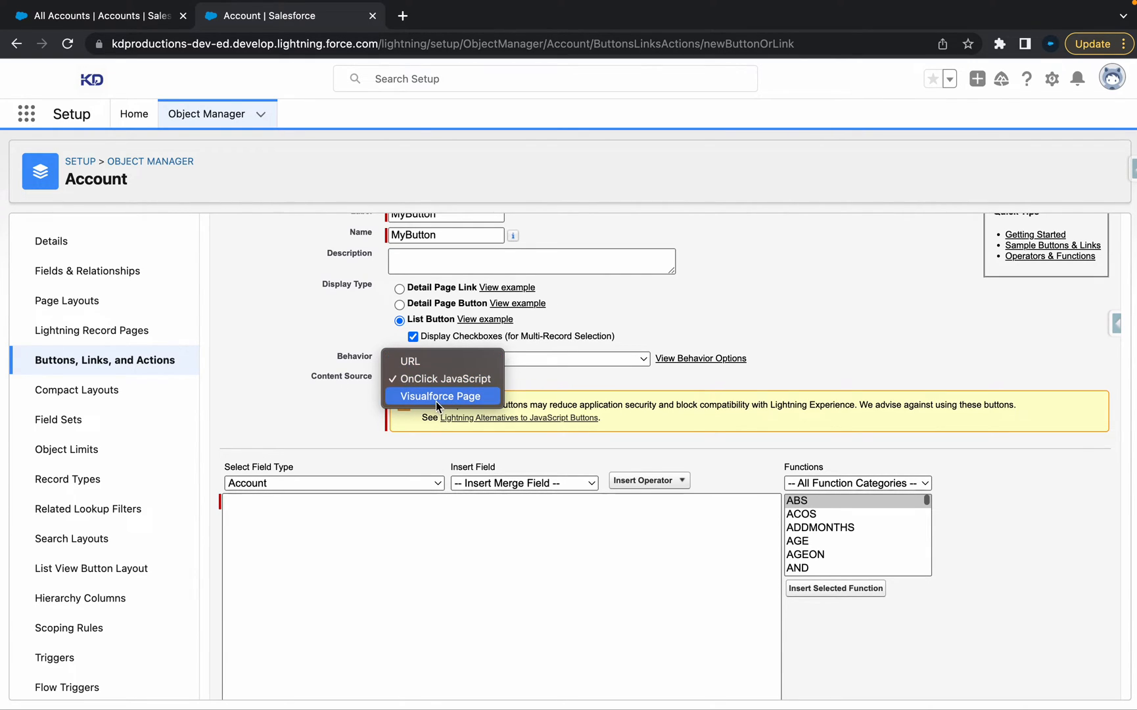
left_click(440, 396)
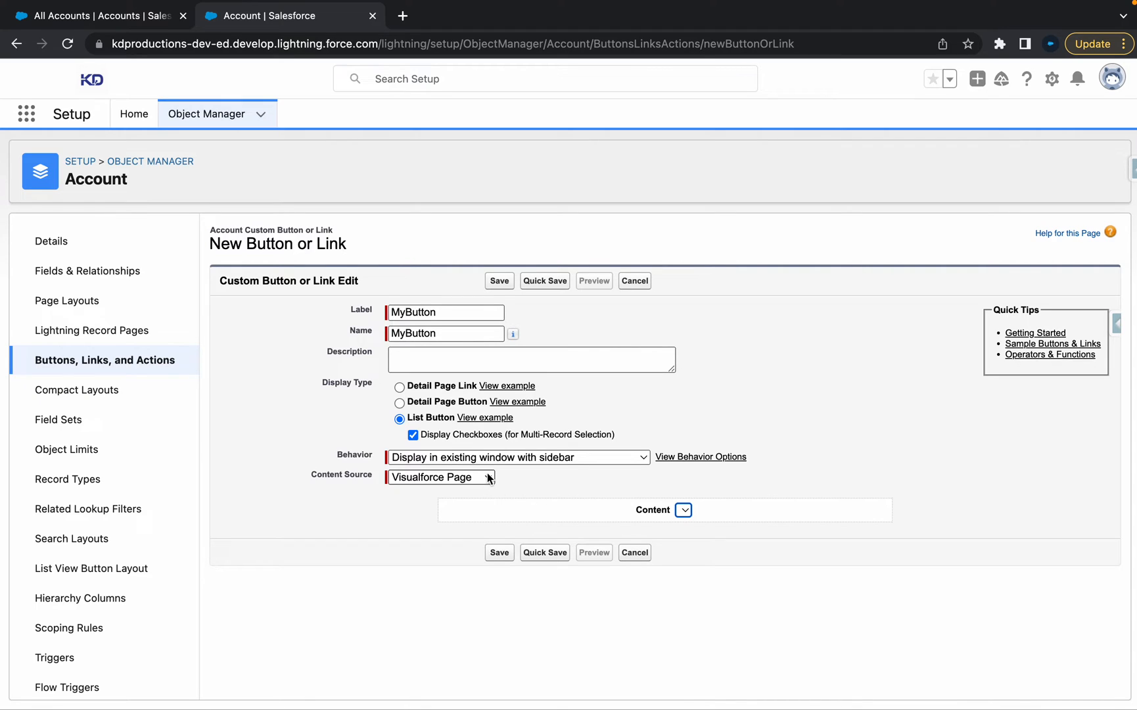
left_click(440, 476)
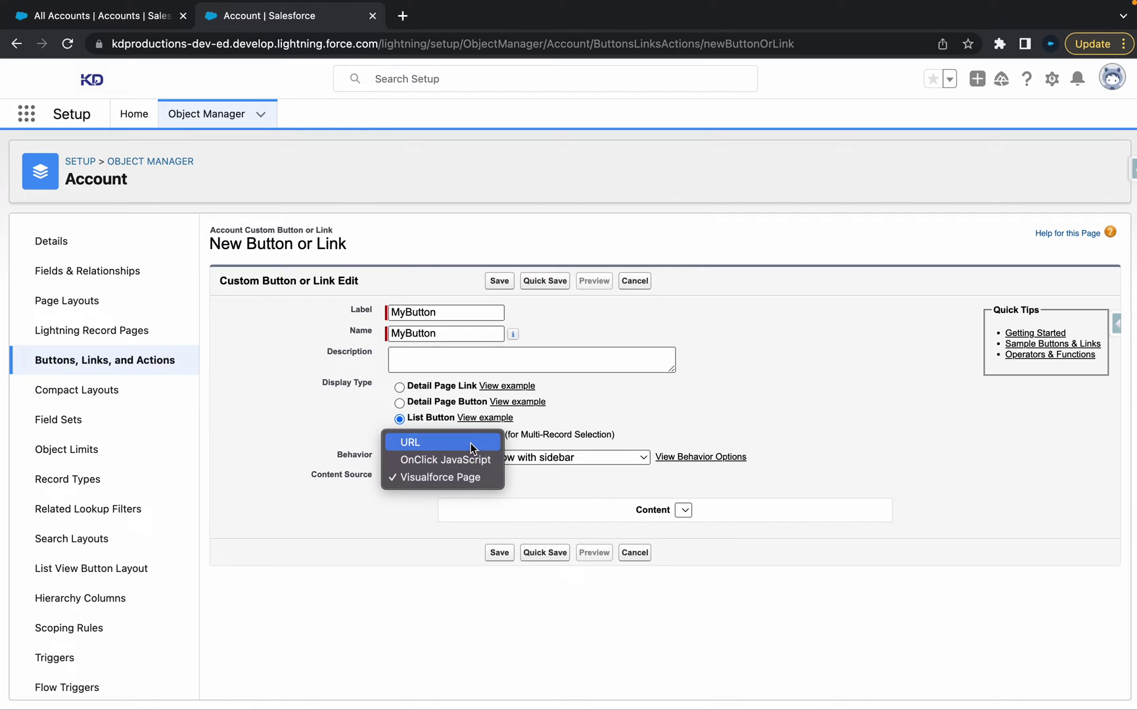
left_click(409, 442)
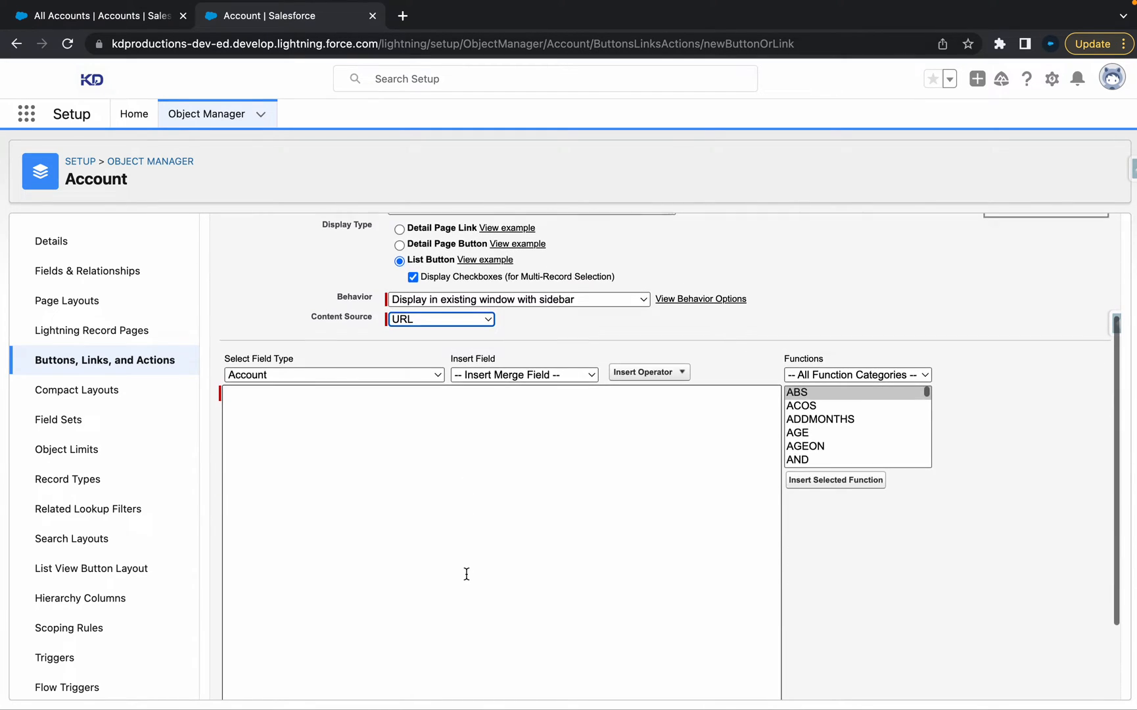
scroll("down", 3)
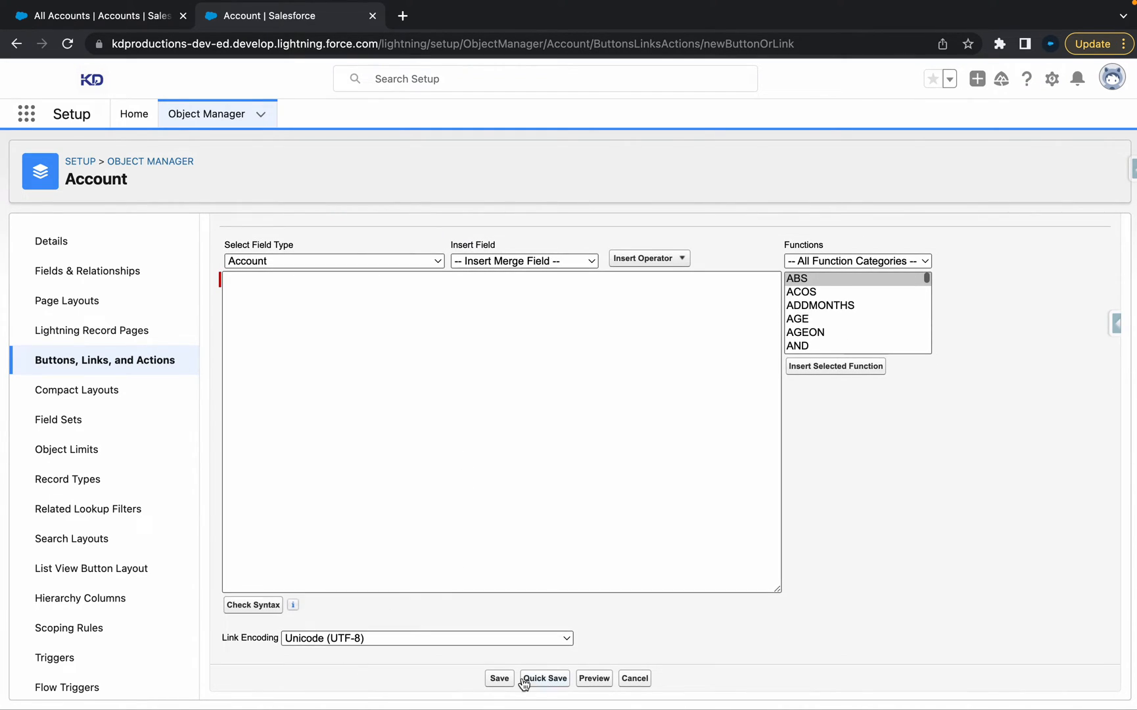
left_click(545, 677)
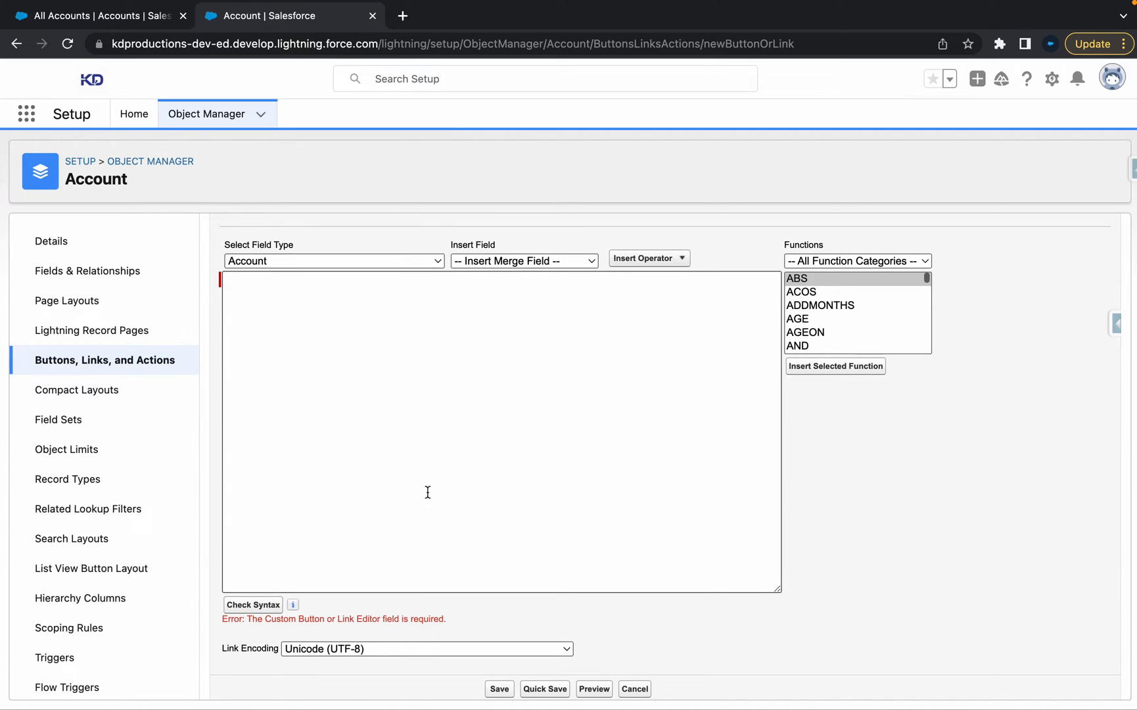
mouse_move(413, 633)
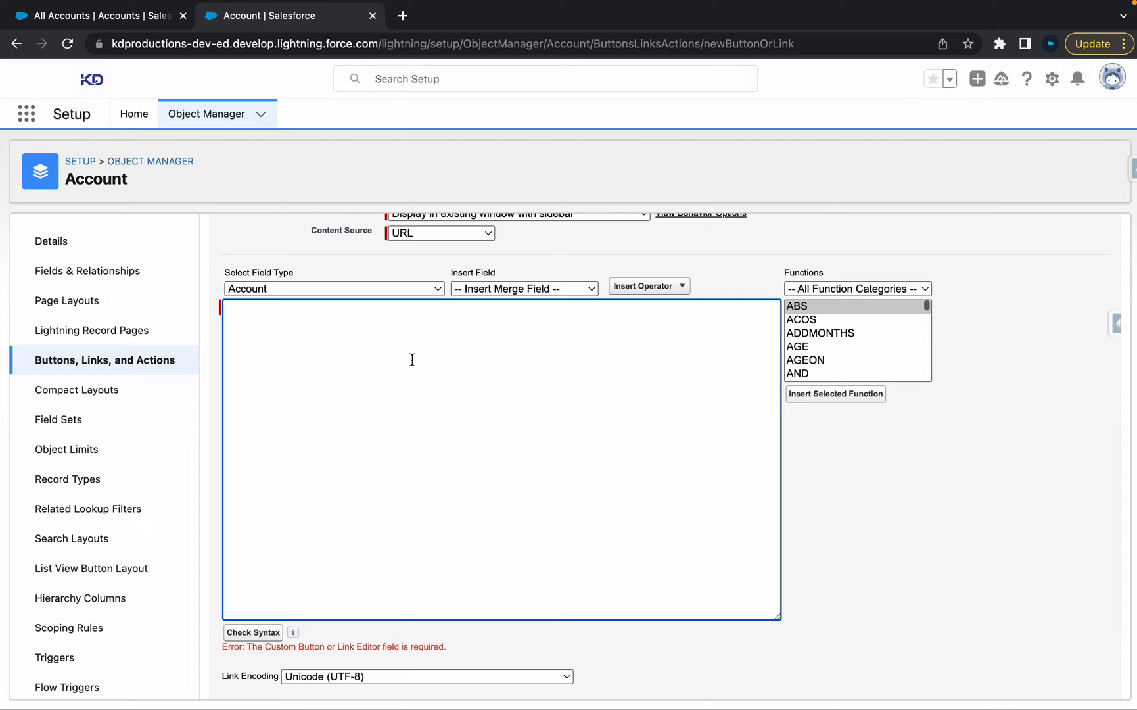
type("http")
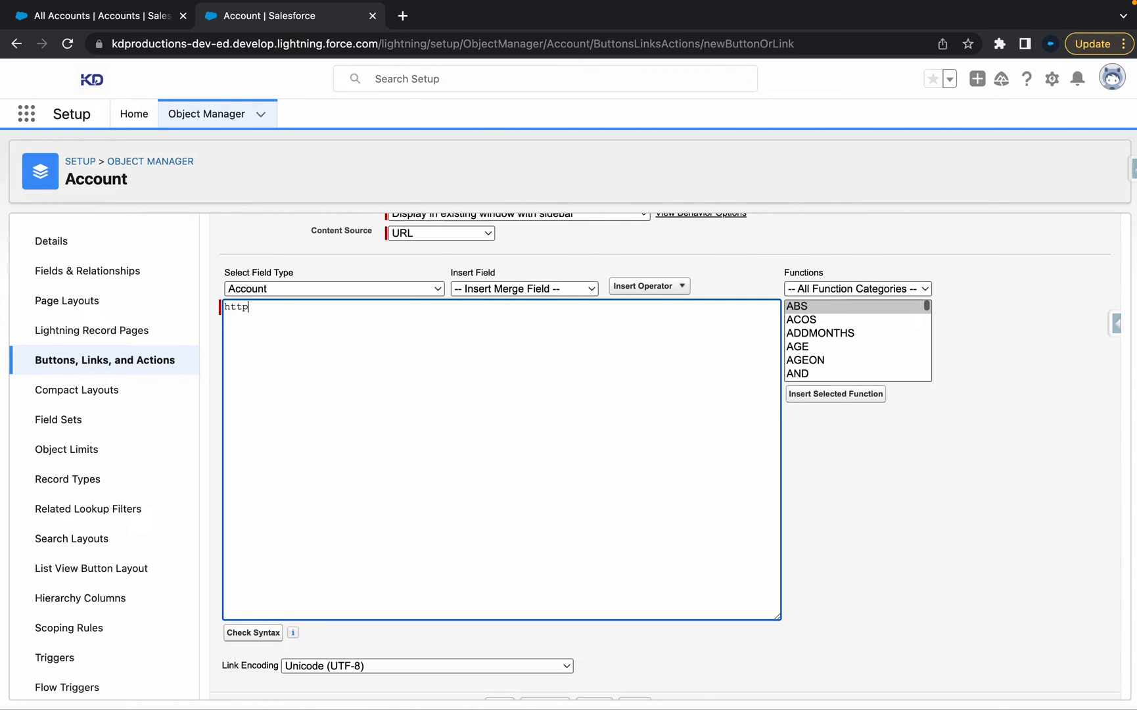
type("s://")
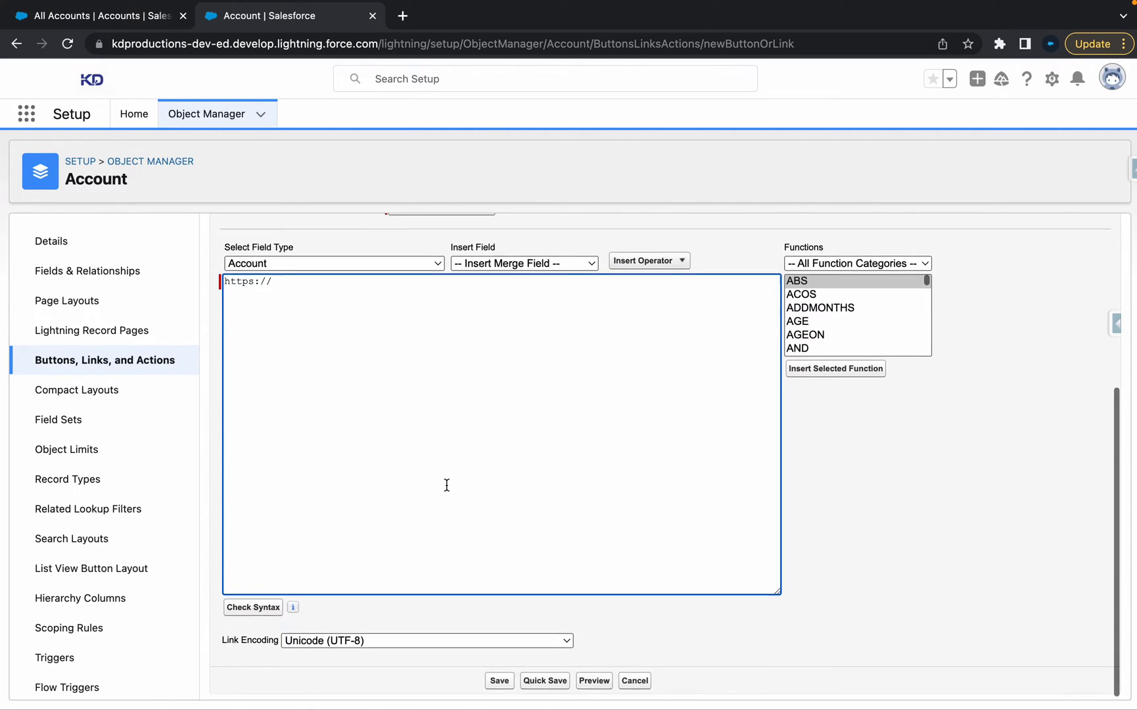
Step: Check the link syntax, enter the org's Lightning address, and save MyButton
left_click(252, 607)
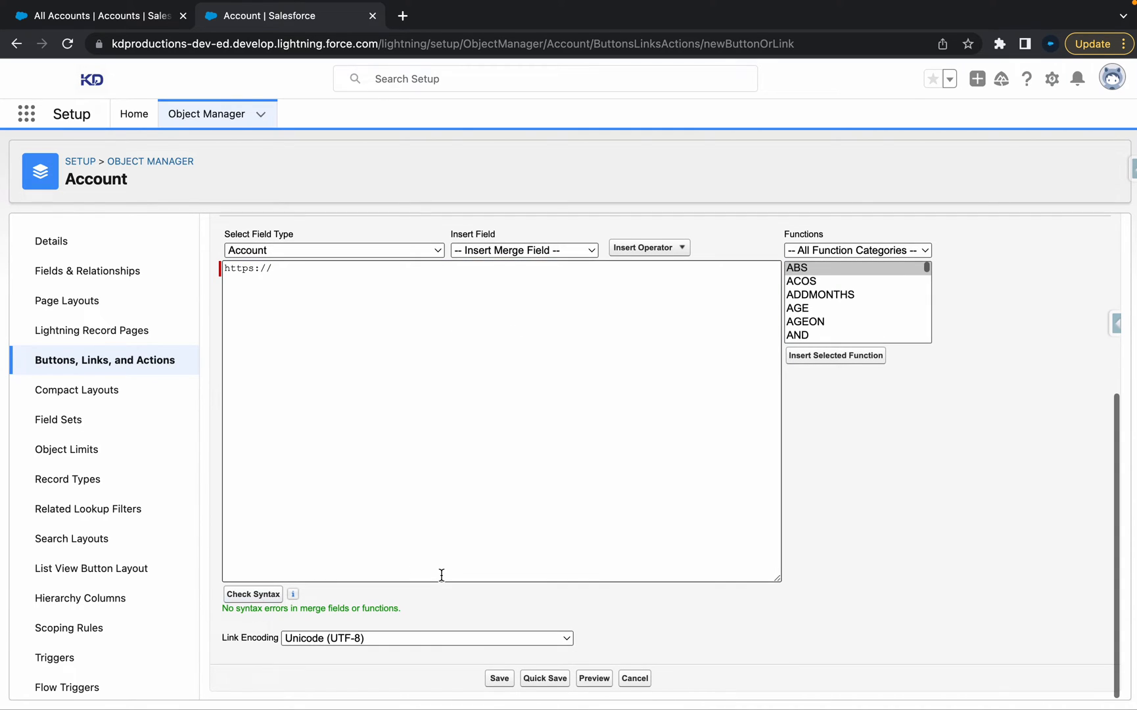
left_click(499, 678)
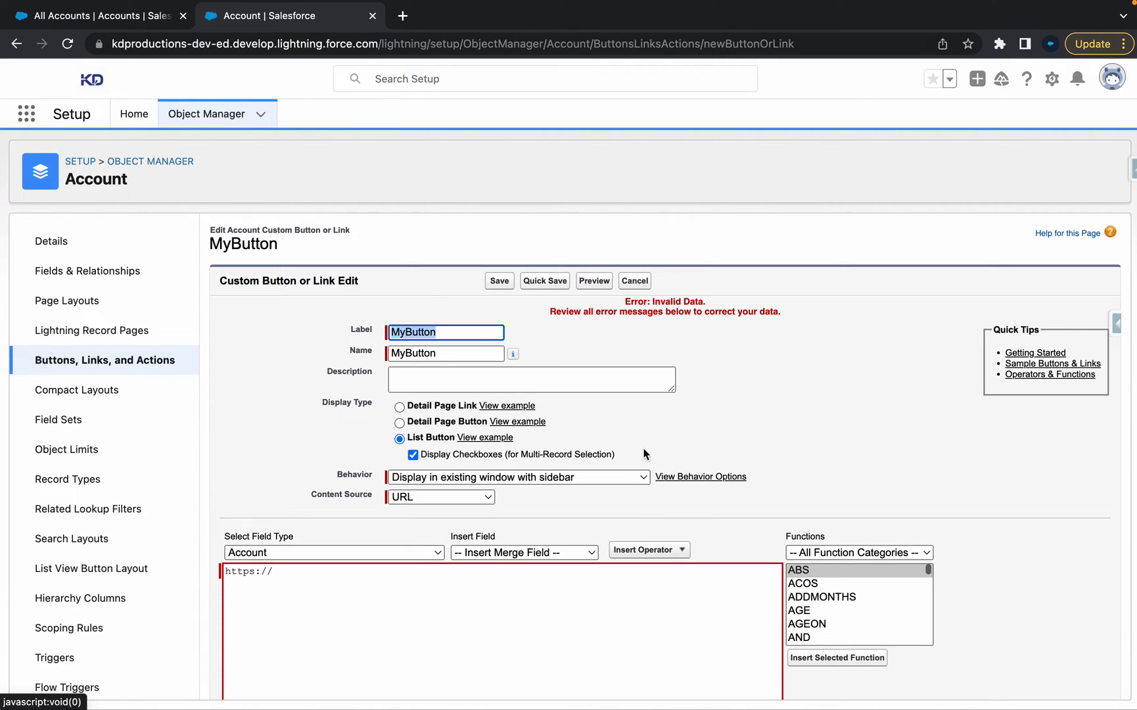
scroll("down", 3)
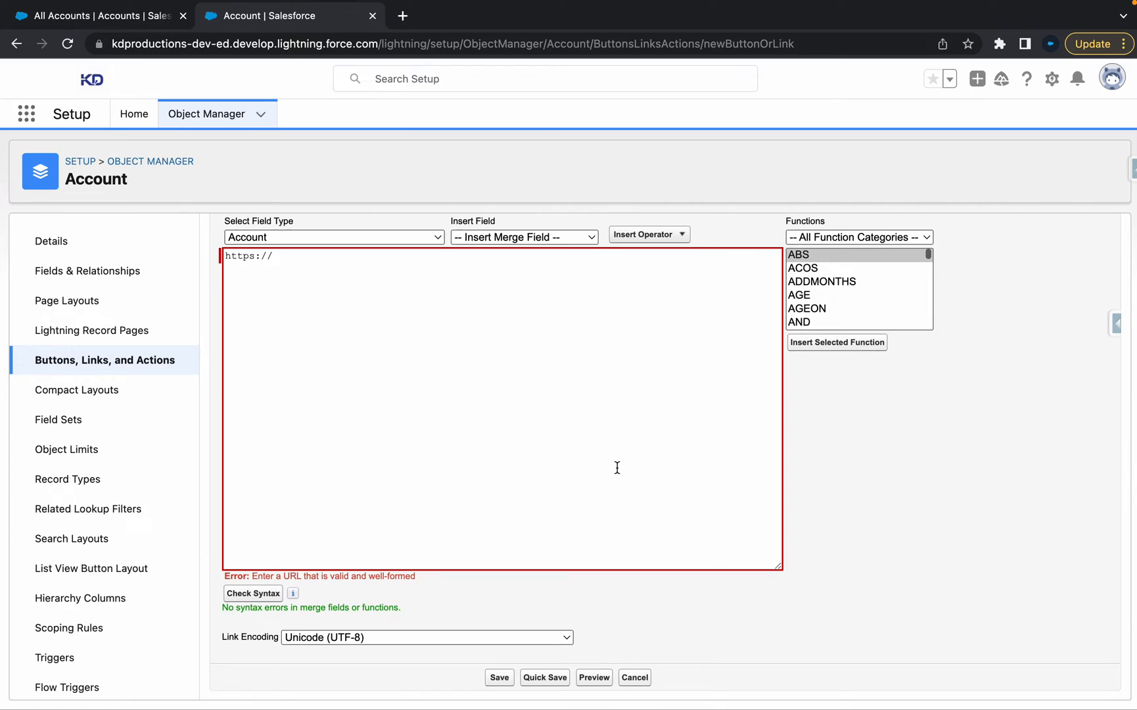
mouse_move(617, 467)
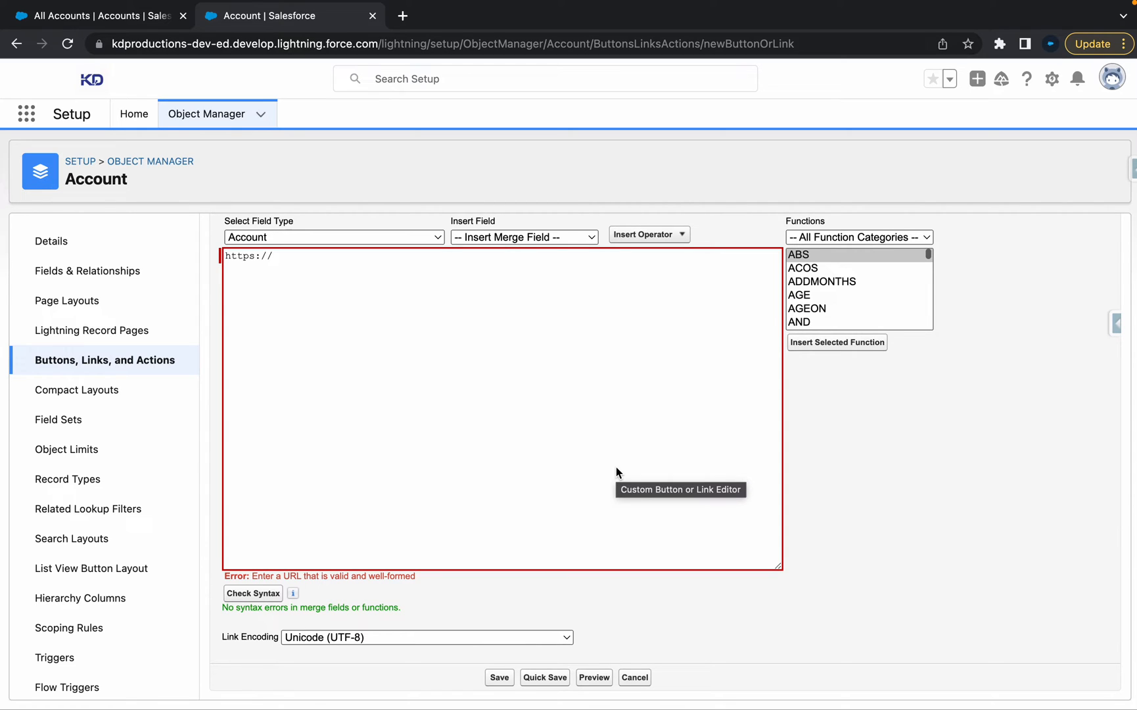
mouse_move(206, 114)
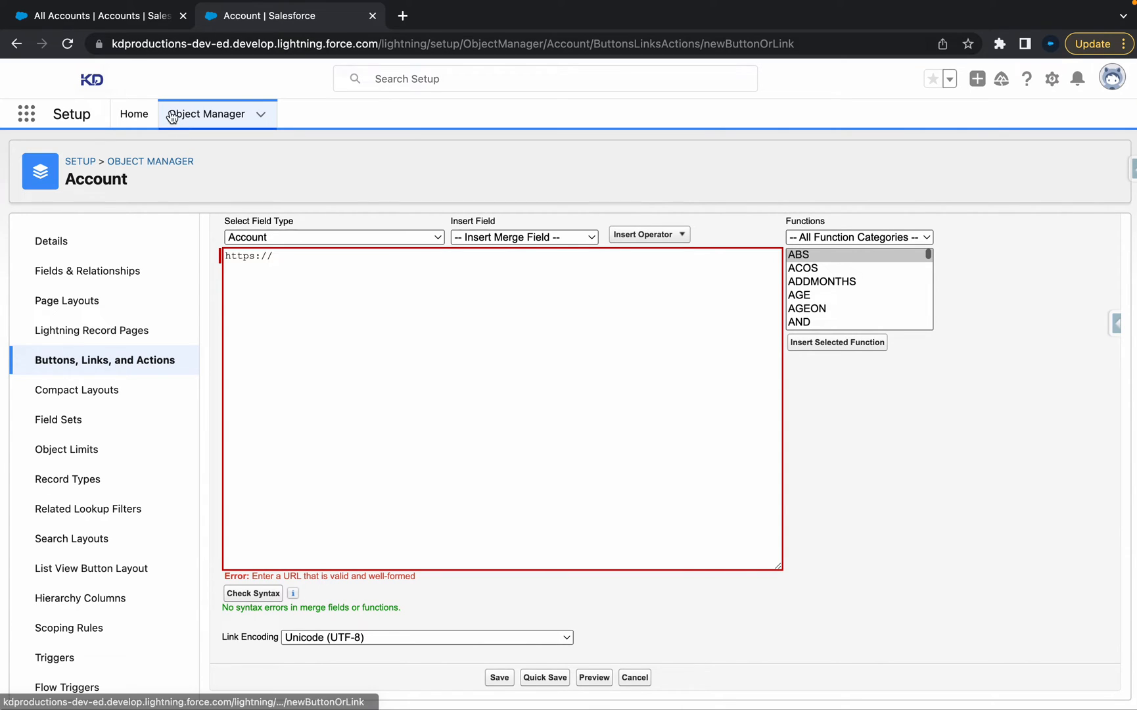
left_click(98, 15)
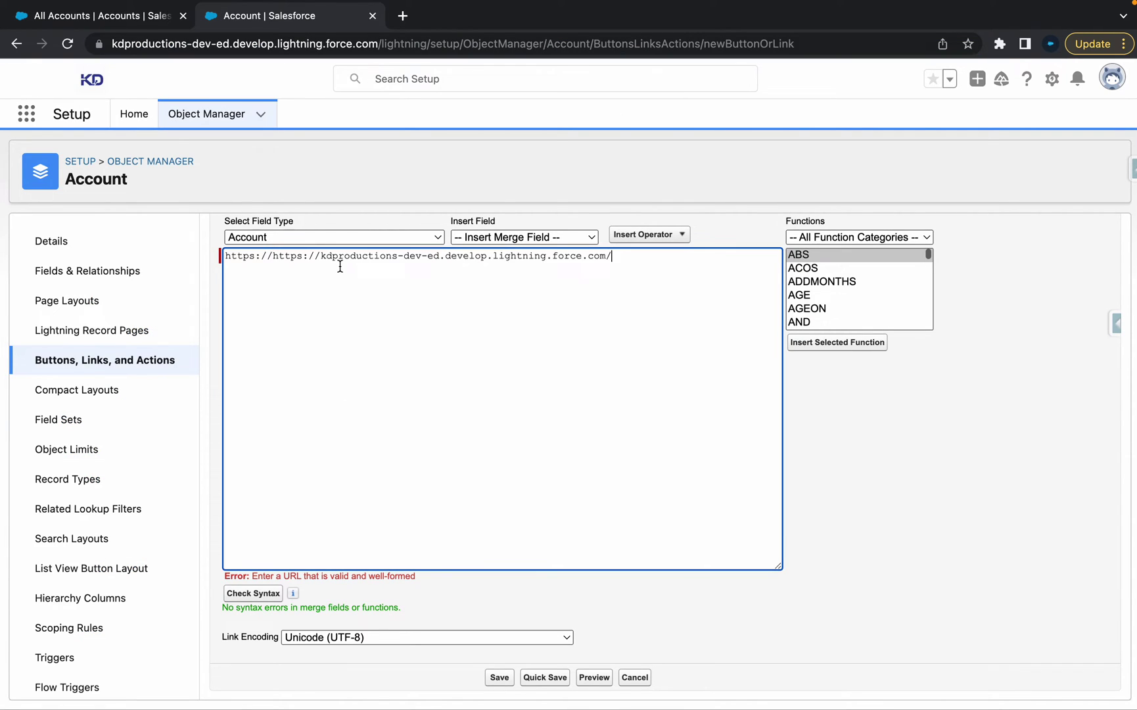
mouse_move(272, 258)
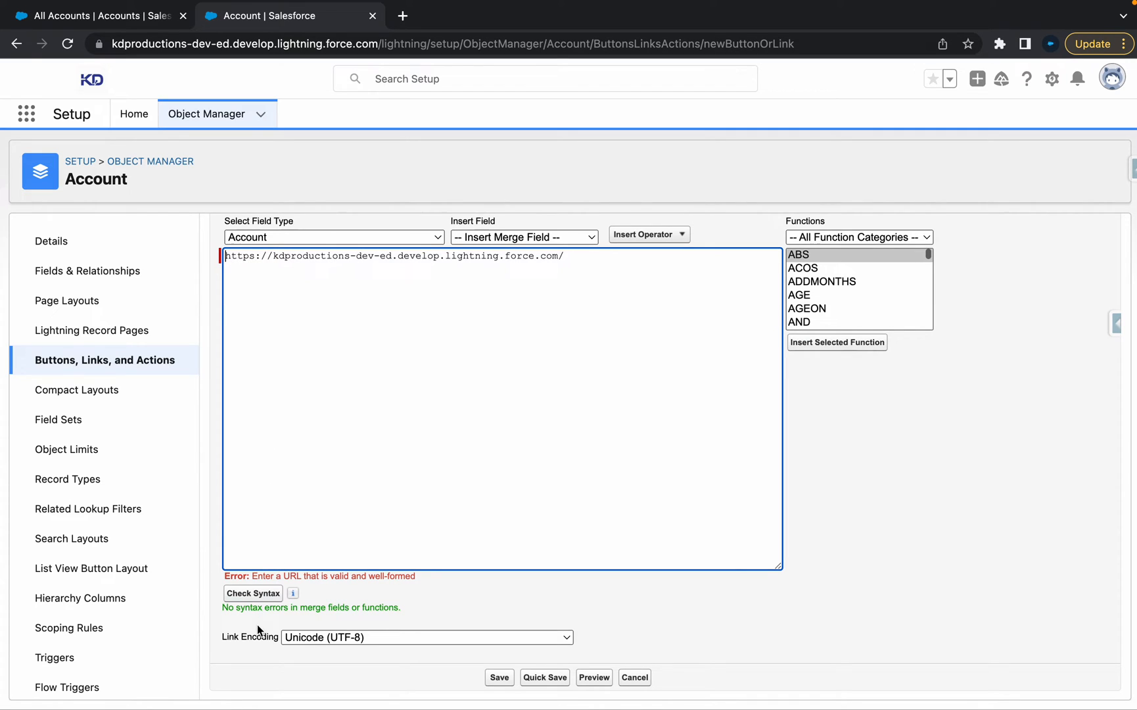
mouse_move(293, 593)
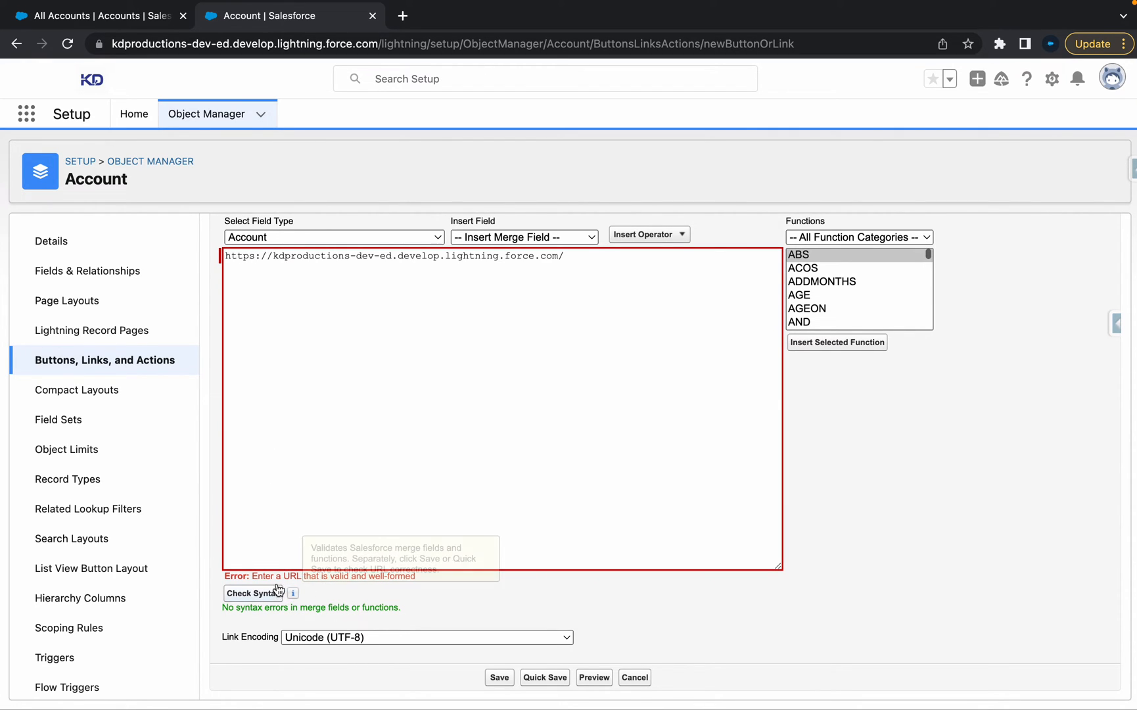
mouse_move(530, 667)
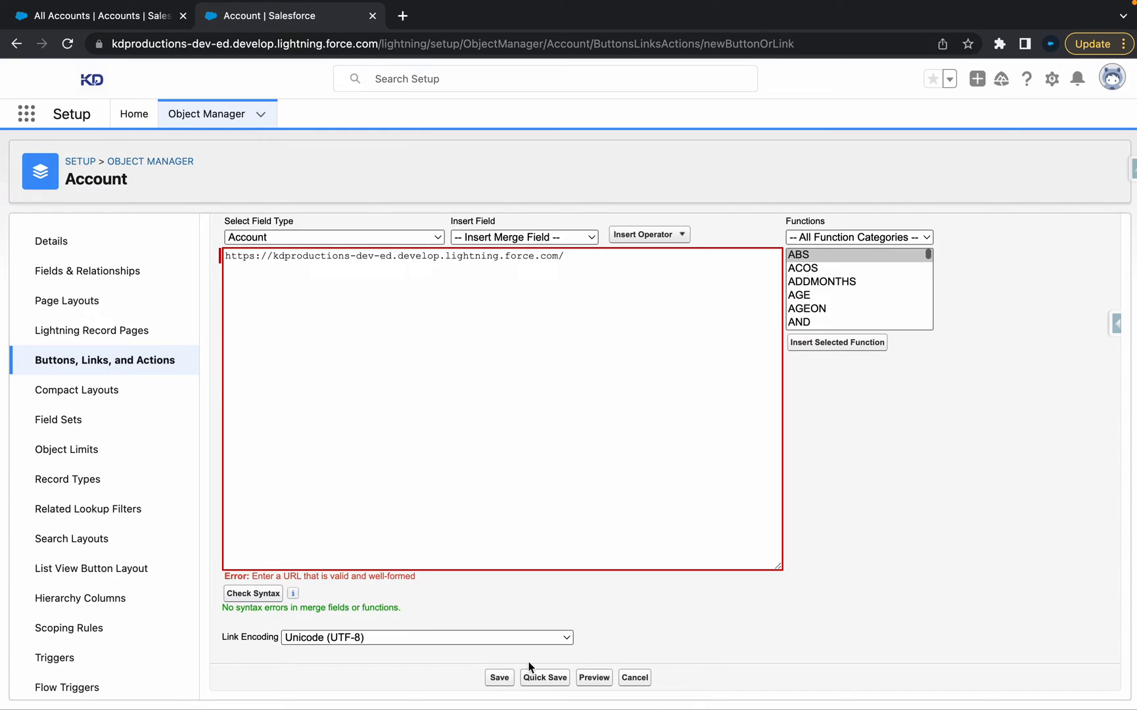
left_click(499, 677)
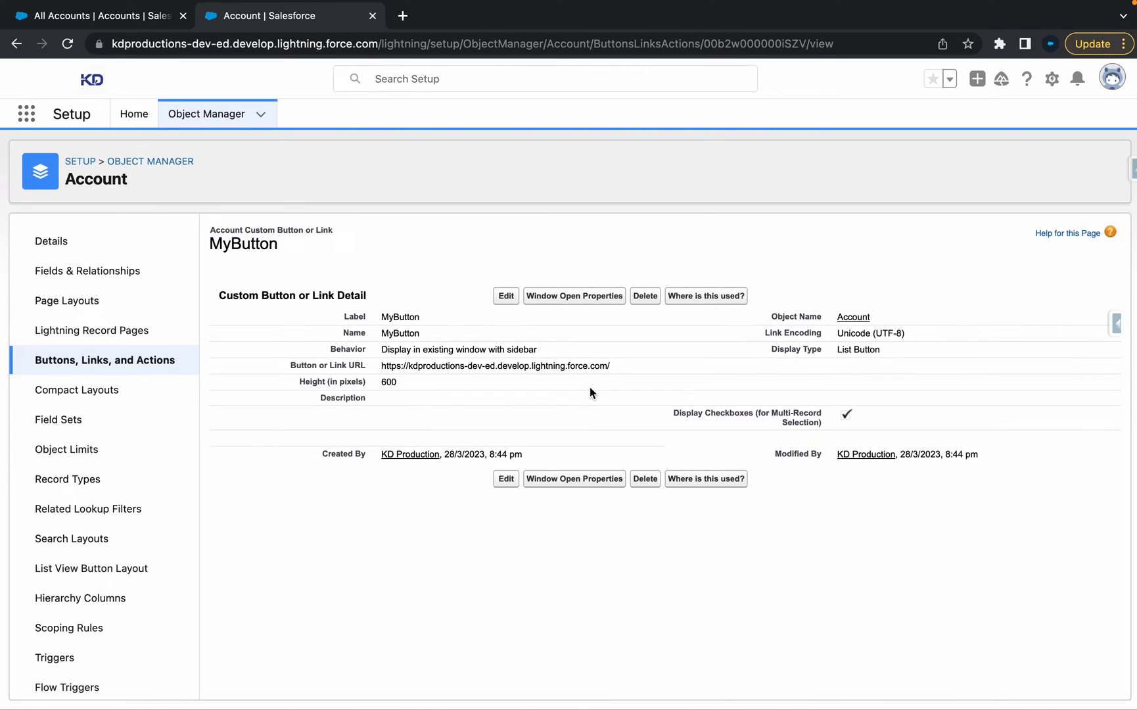
mouse_move(256, 336)
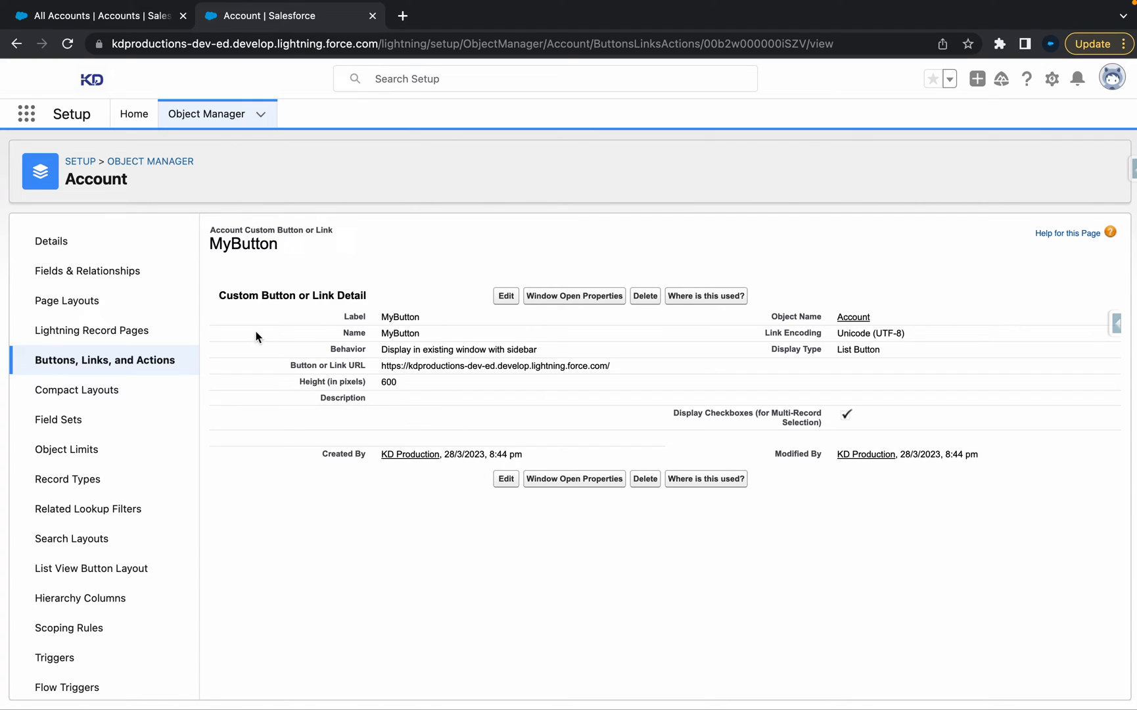
Step: Reload the All Accounts list, then return to MyButton's detail page in Setup
left_click(94, 15)
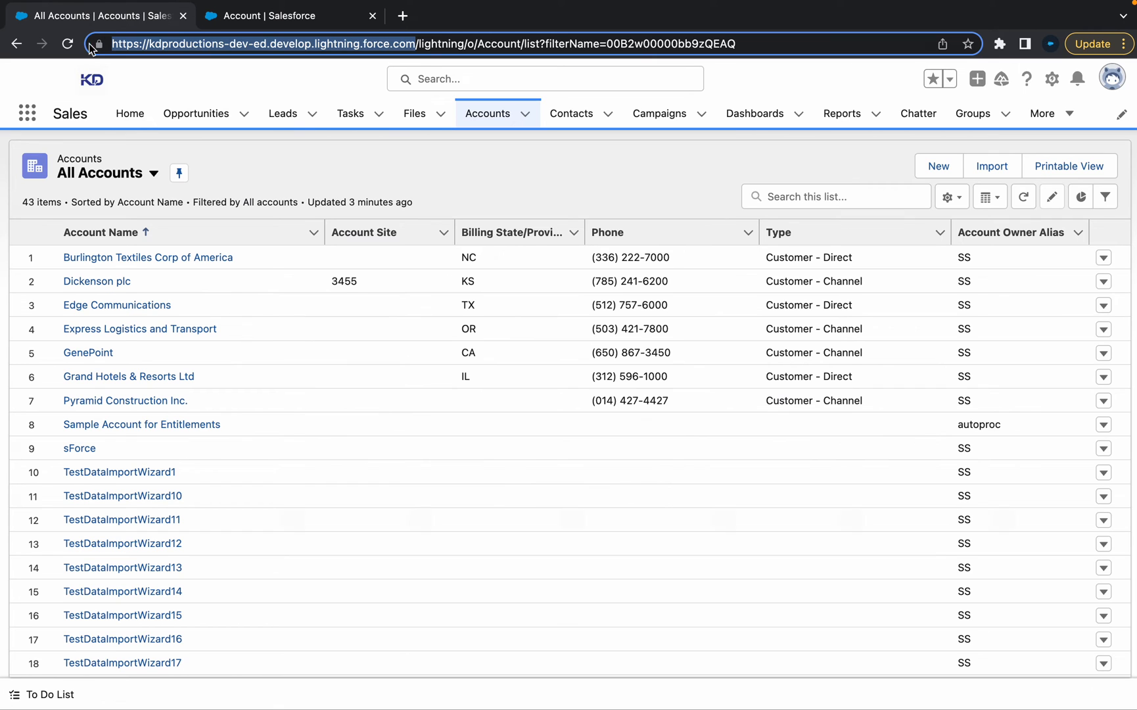
left_click(68, 44)
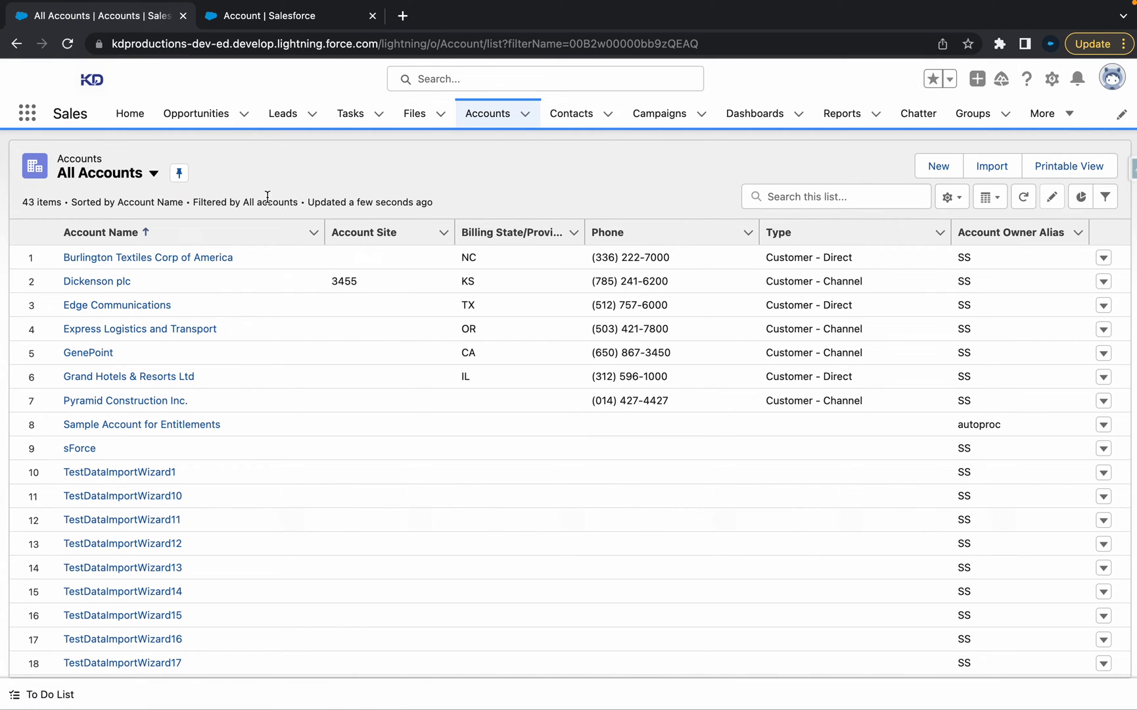
left_click(288, 15)
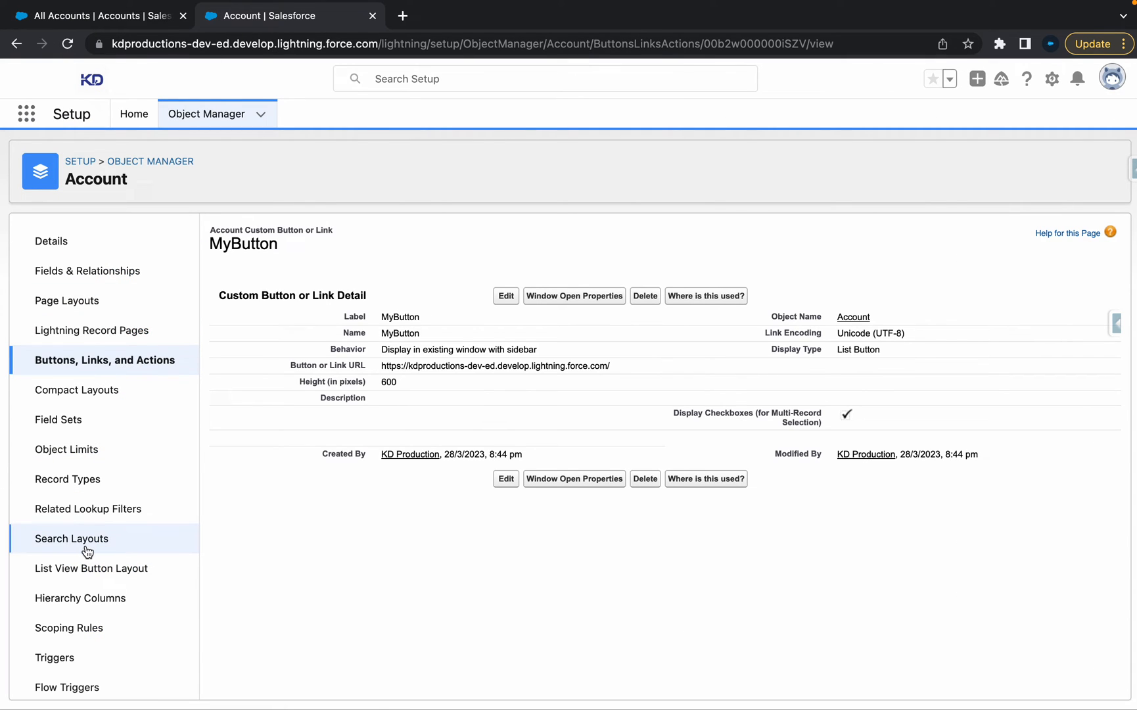
Step: Add MyButton to the Account List View layout's selected buttons and save
left_click(91, 568)
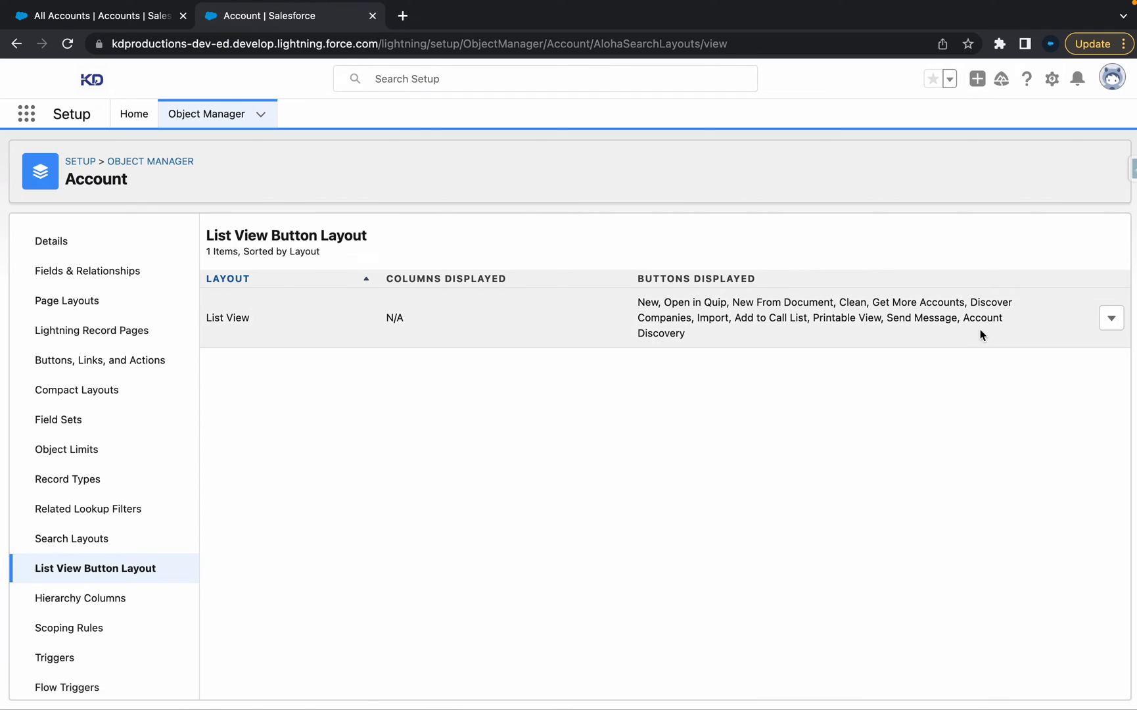
left_click(1110, 317)
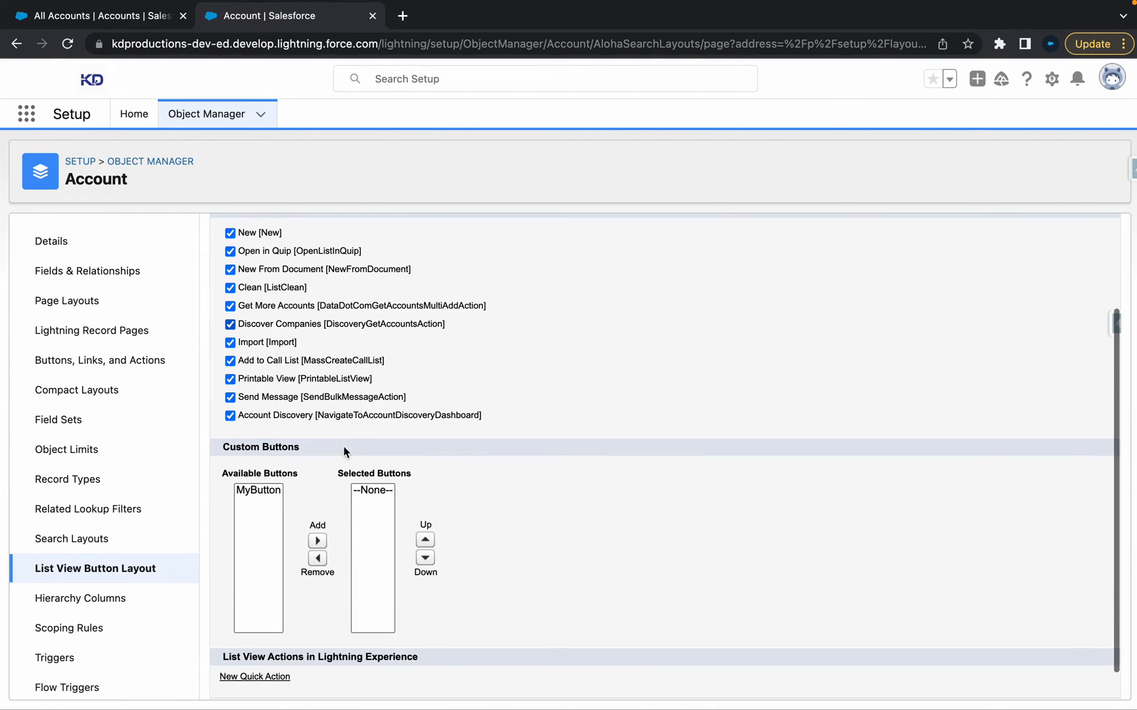
left_click(259, 490)
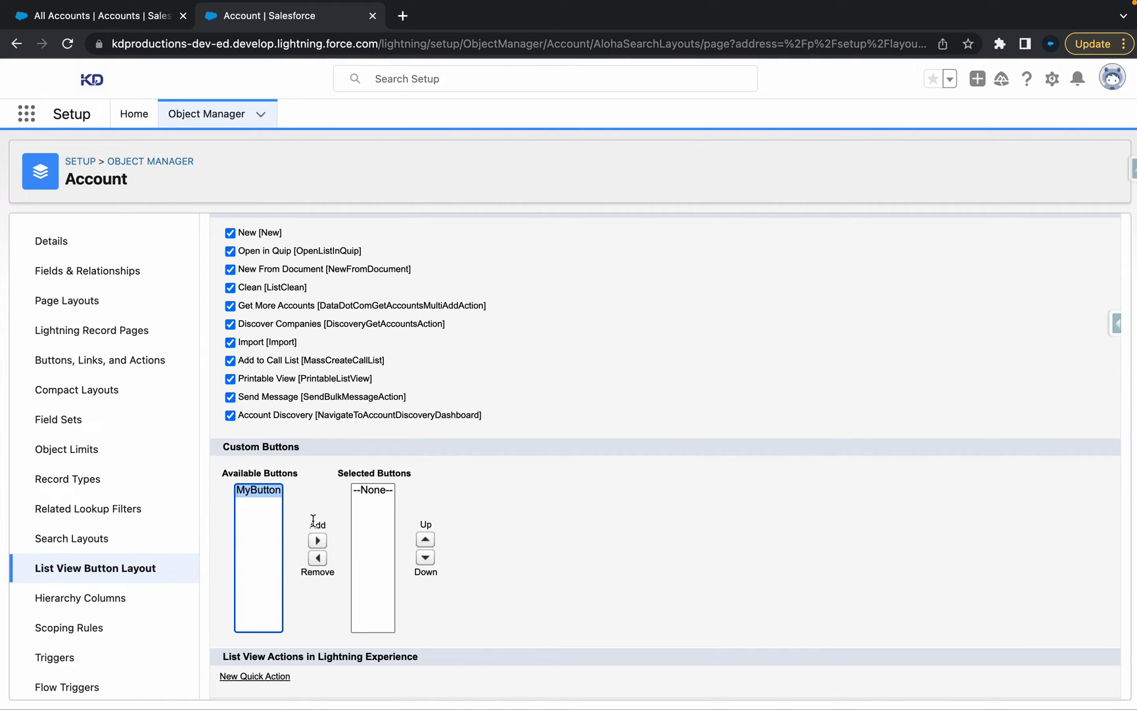
left_click(317, 541)
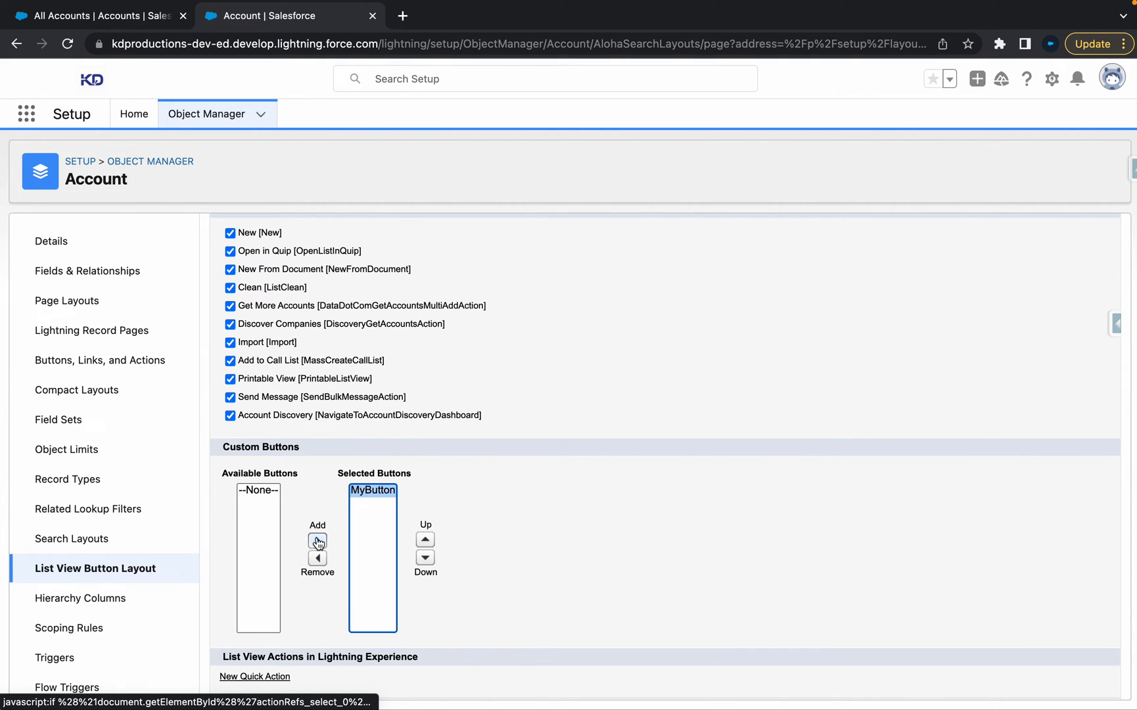
scroll("up", 3)
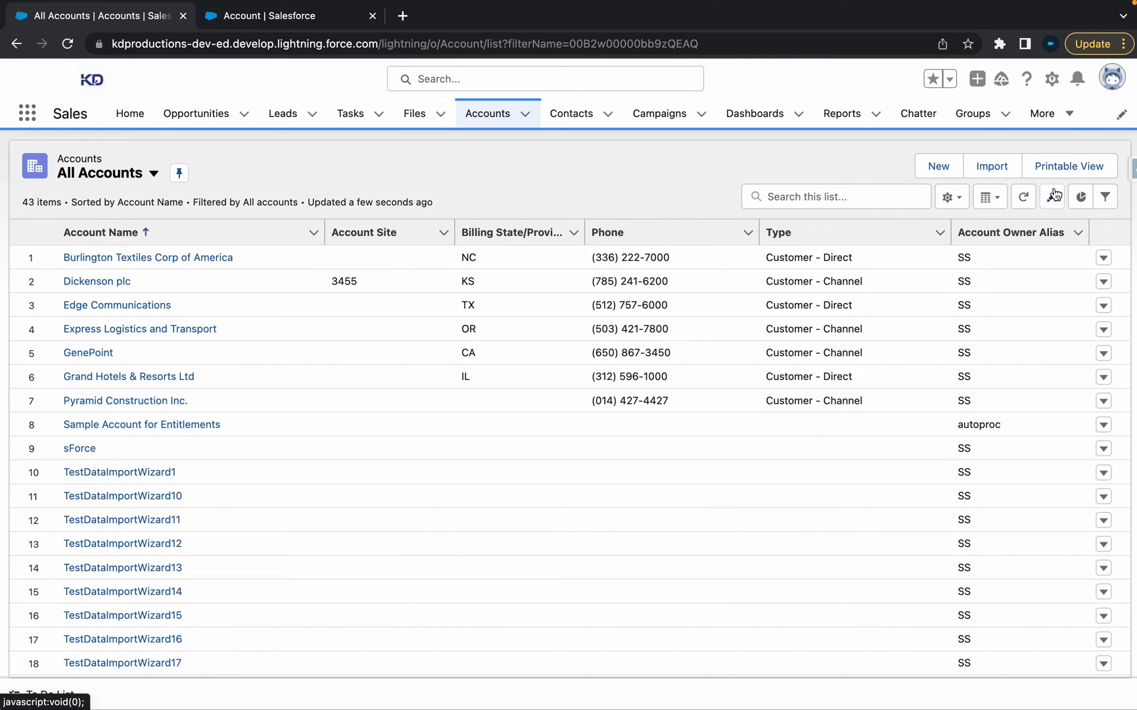
left_click(289, 15)
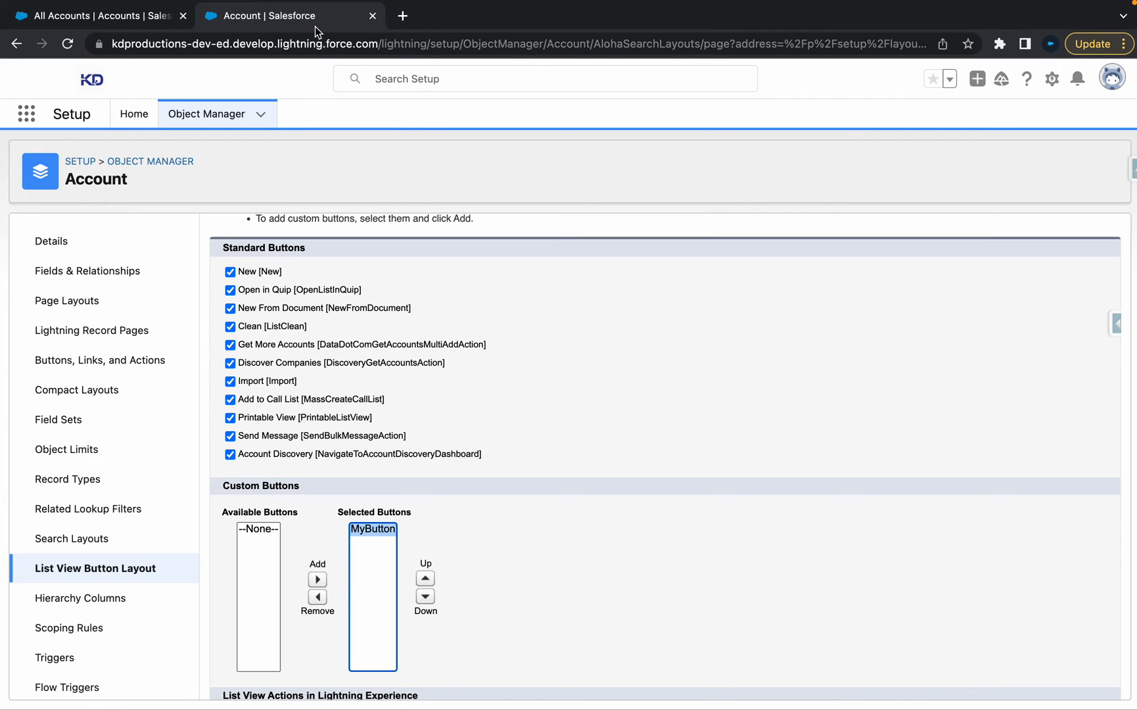
scroll("down", 3)
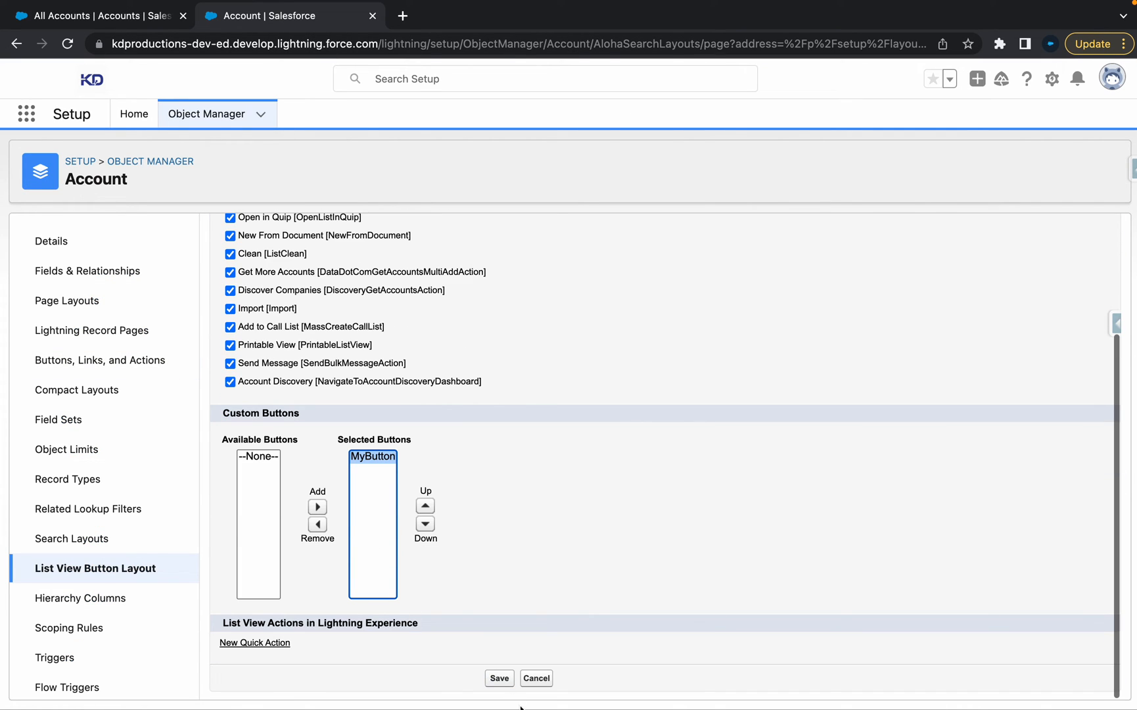
left_click(499, 678)
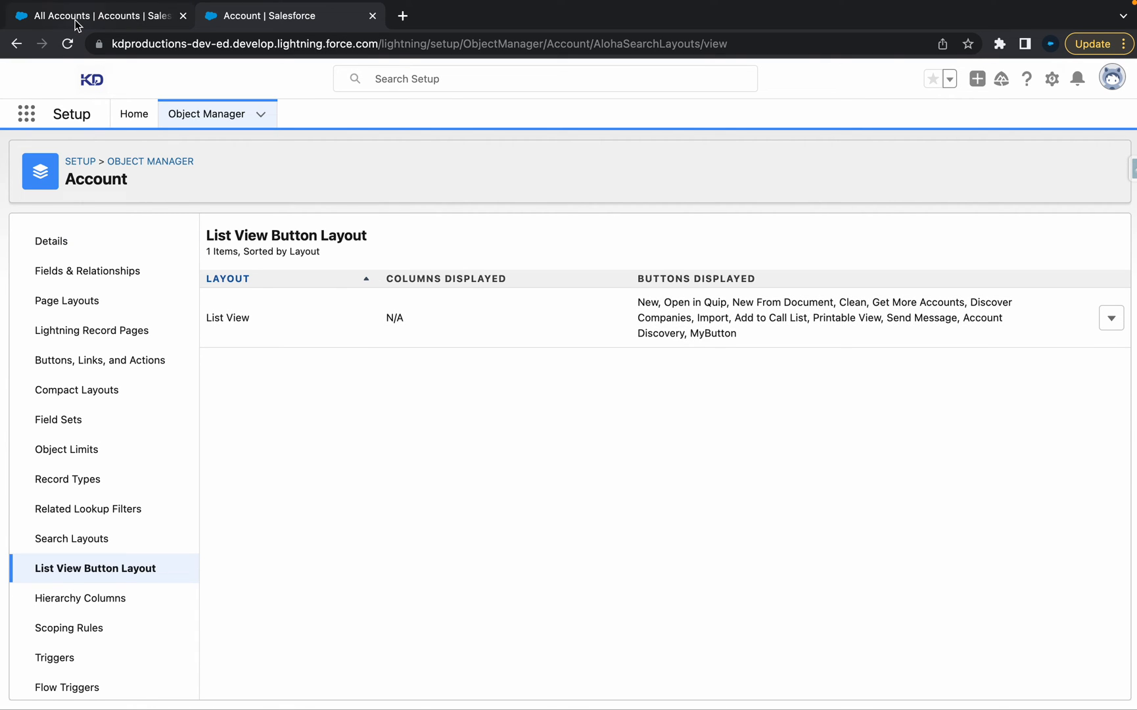
Step: Try MyButton on the All Accounts list, then go back from the blocked-cookies page
left_click(94, 15)
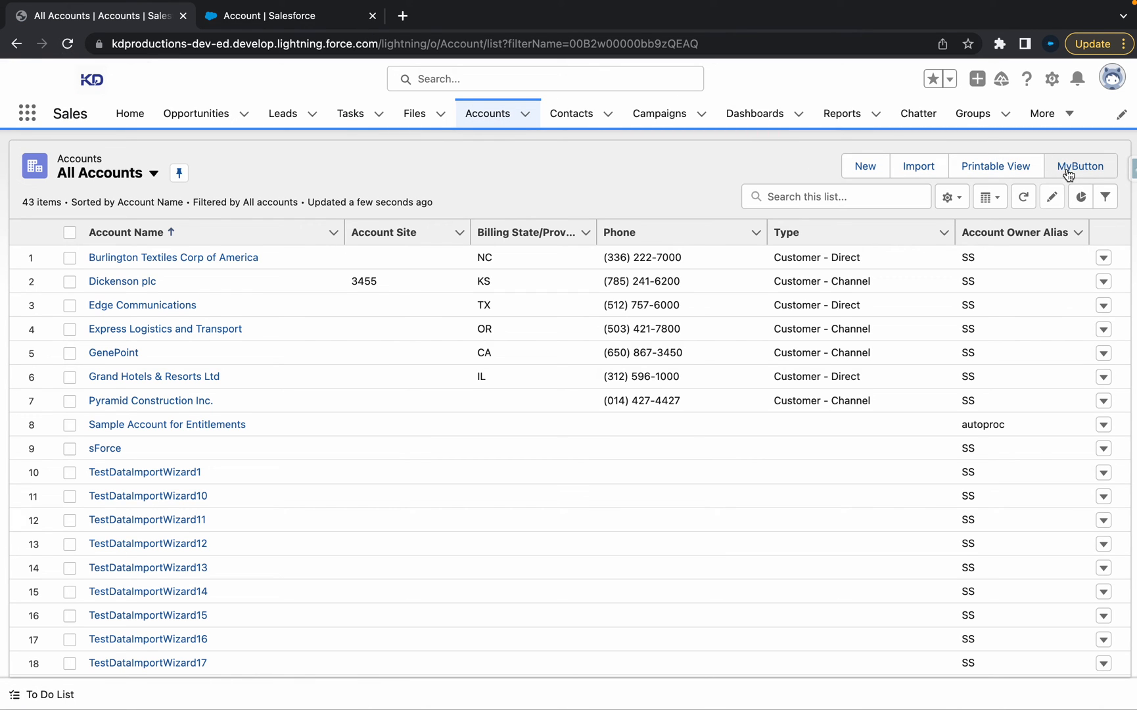
left_click(1081, 166)
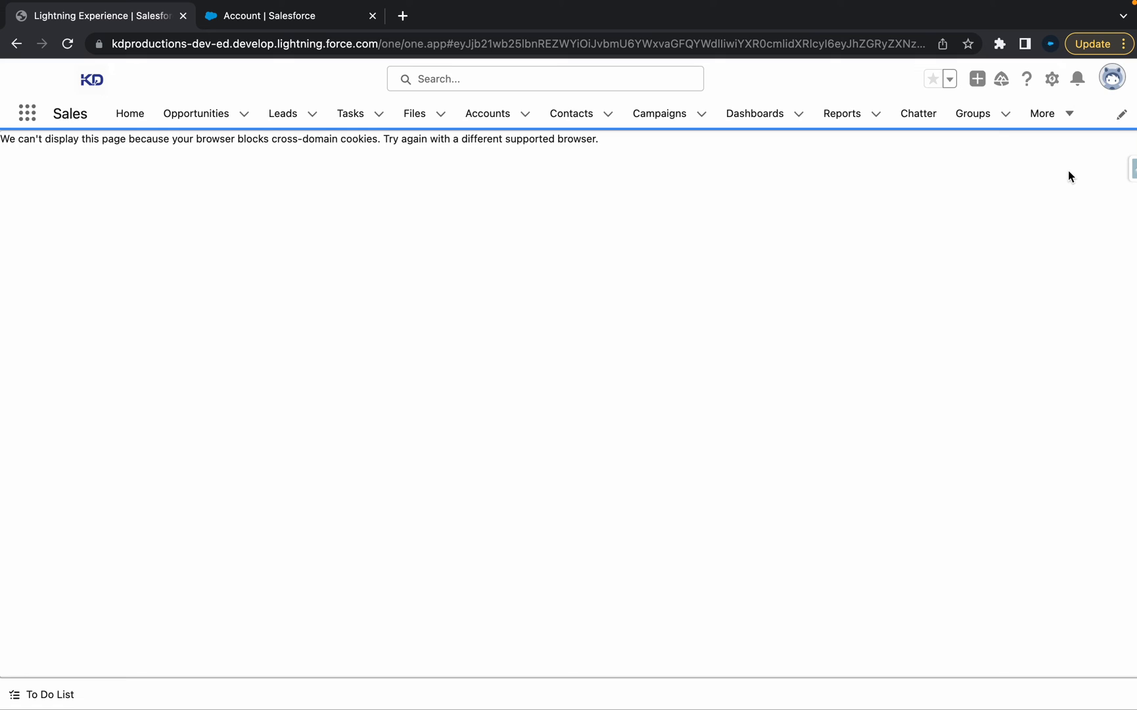
mouse_move(524, 178)
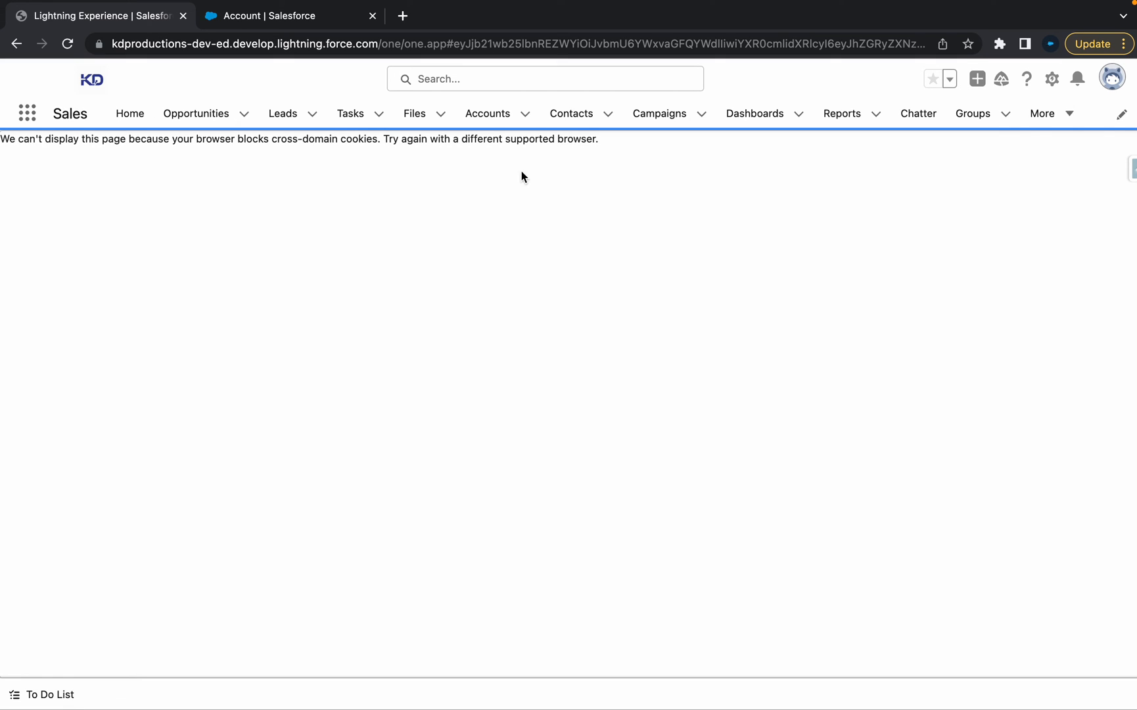
left_click(487, 113)
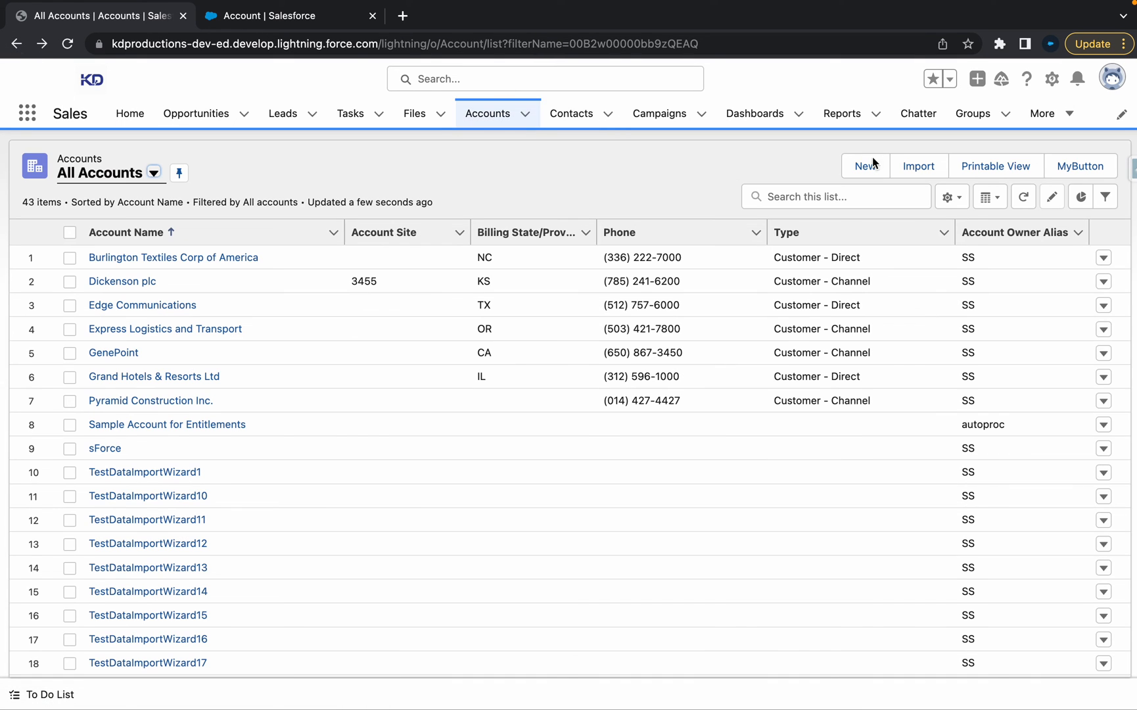
mouse_move(919, 166)
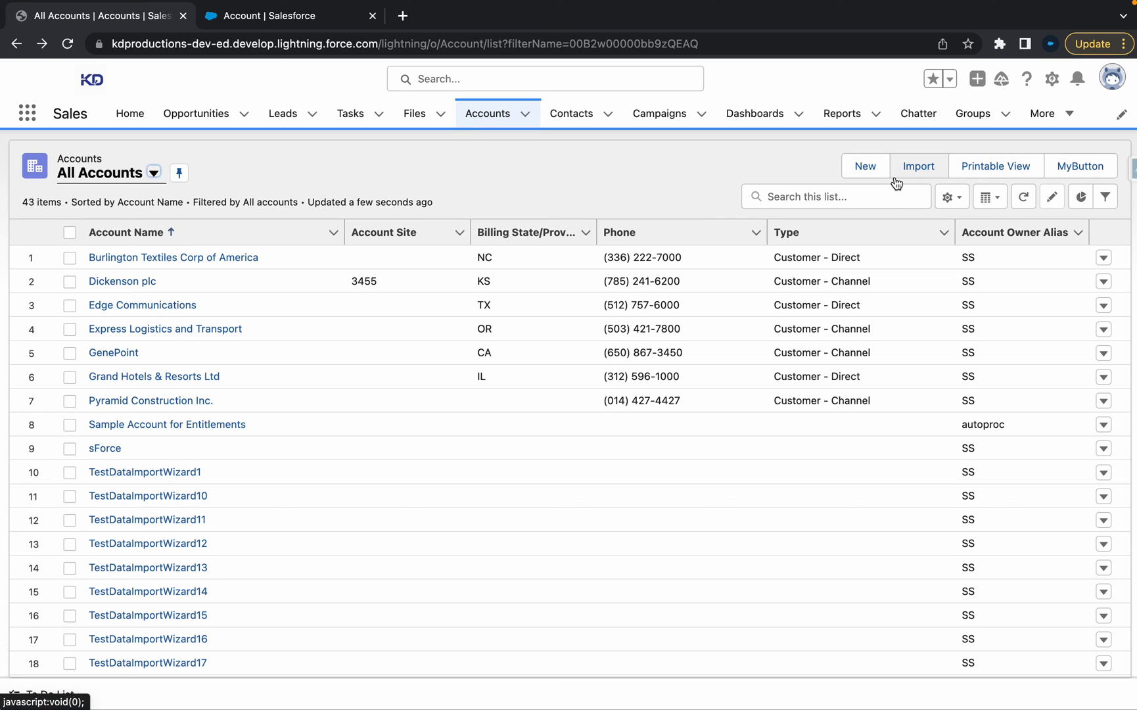
mouse_move(897, 181)
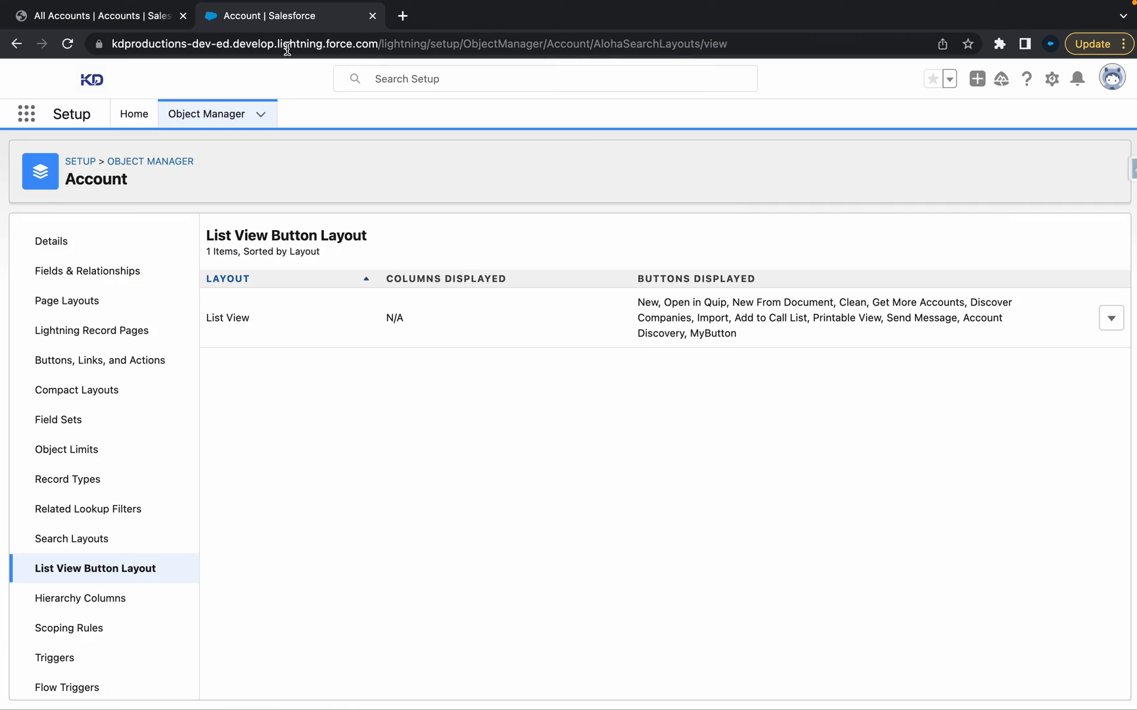
Step: Edit the List View button layout, remove MyButton, and save
left_click(1111, 317)
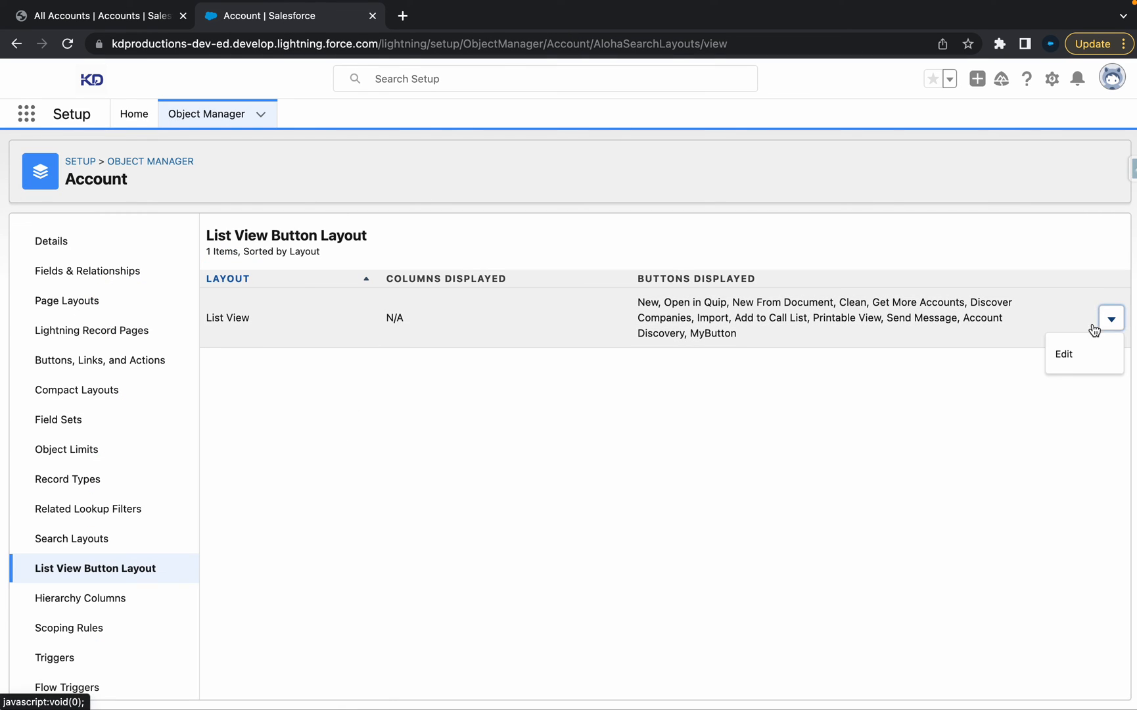
left_click(1063, 353)
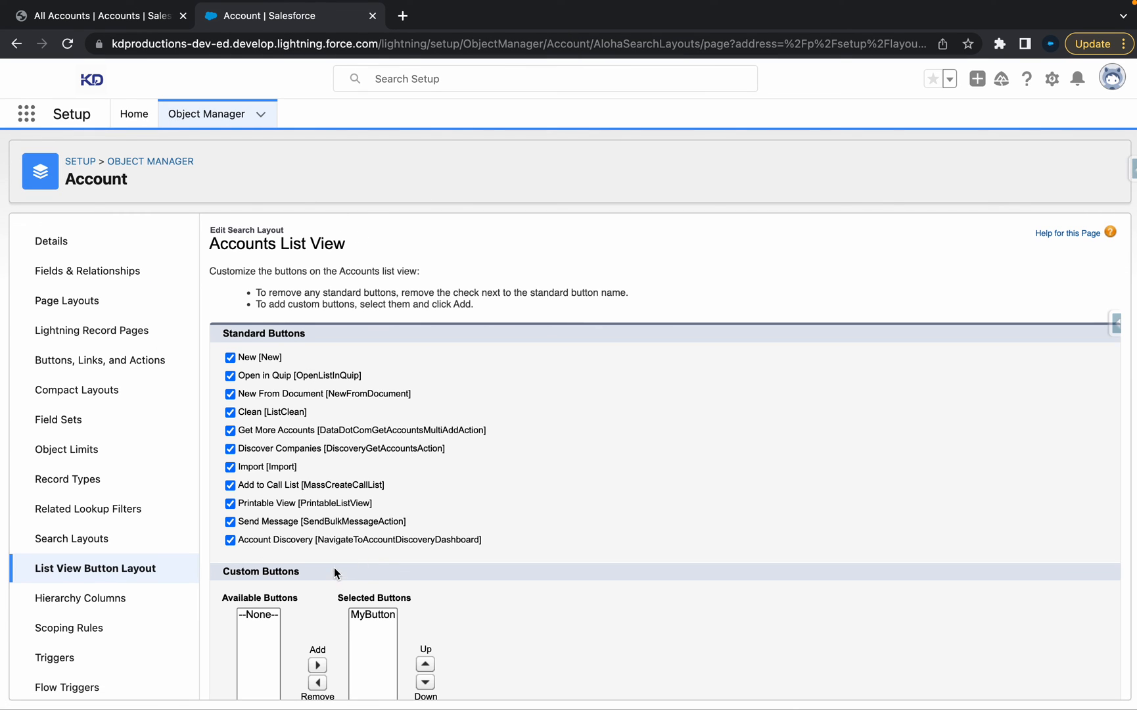
scroll("down", 3)
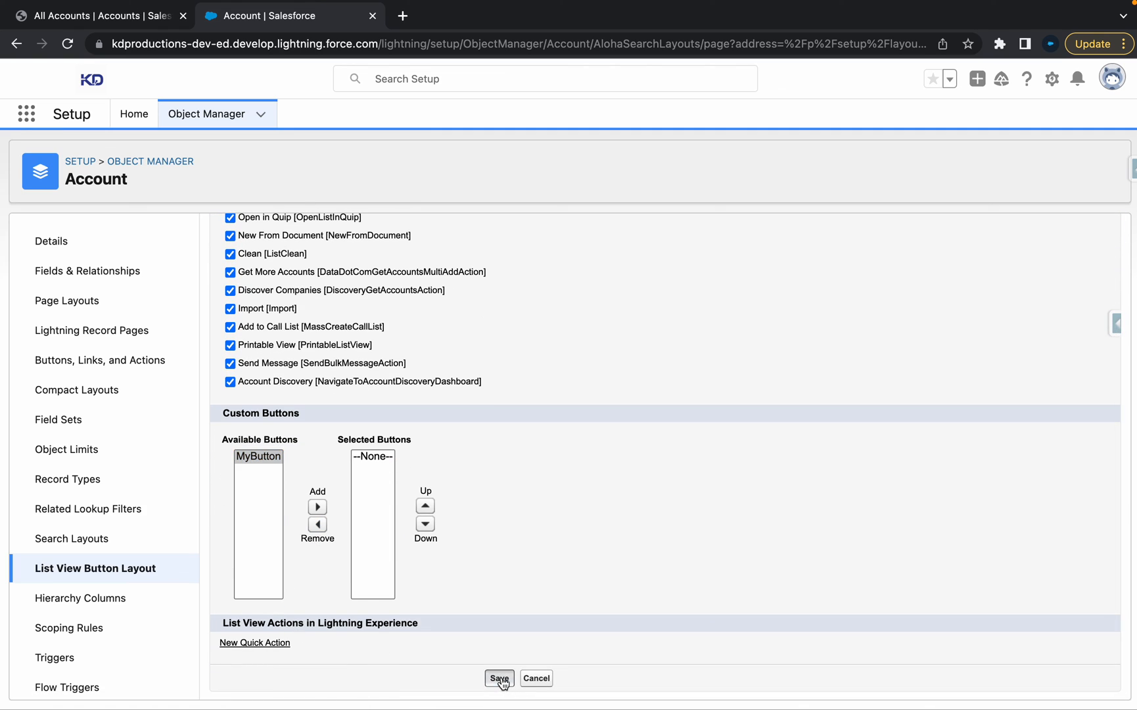
left_click(499, 678)
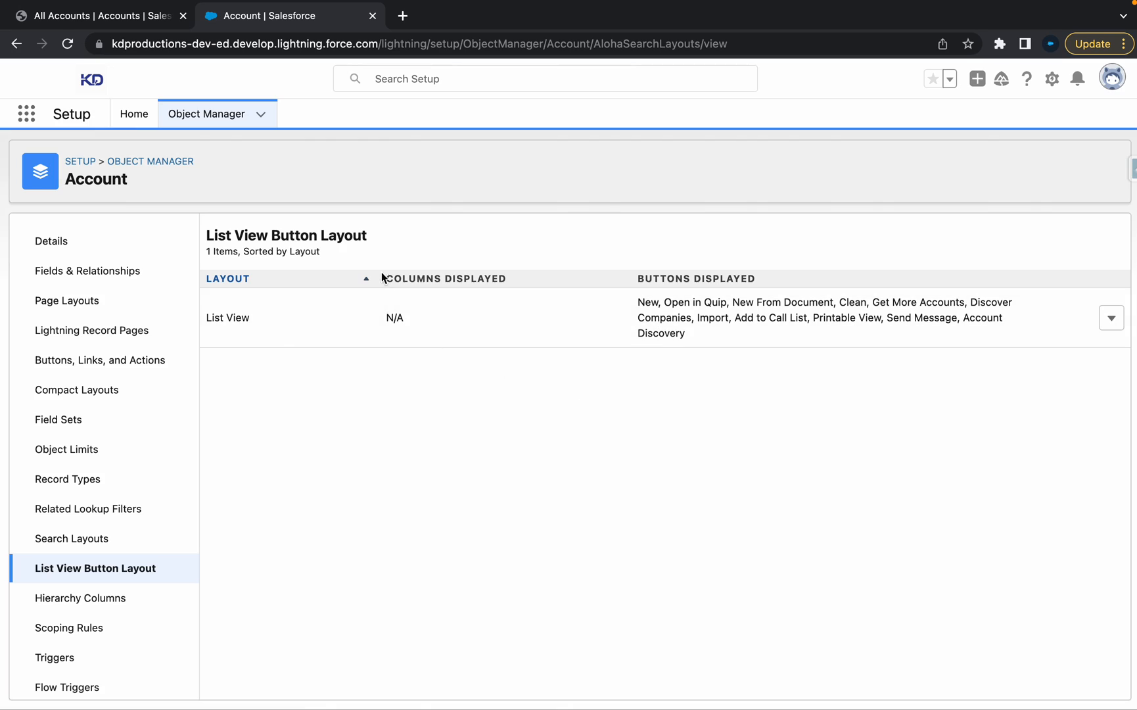